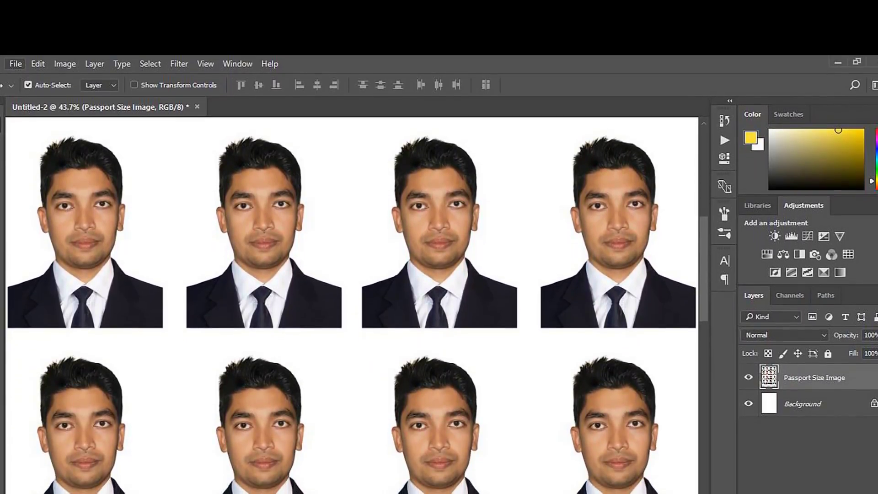
Step: Open the ssss portrait image from the Passport Photo with coat tie folder via File > Open
scroll("down", 3)
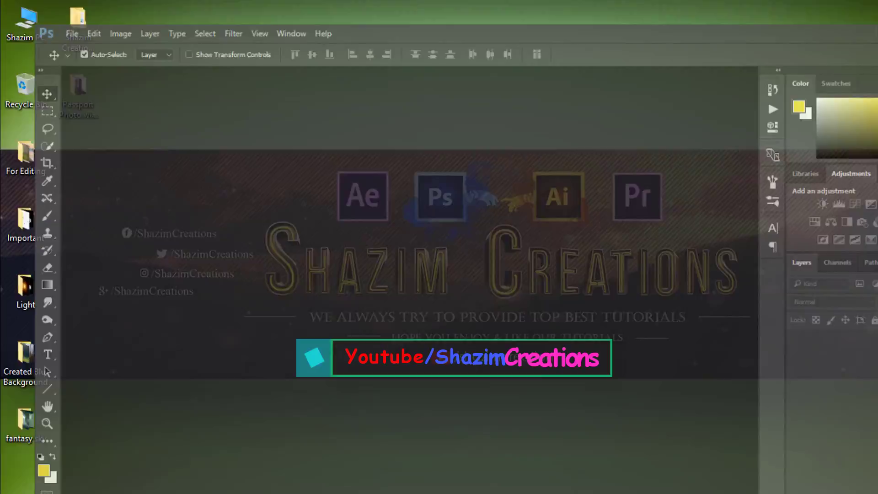
left_click(71, 33)
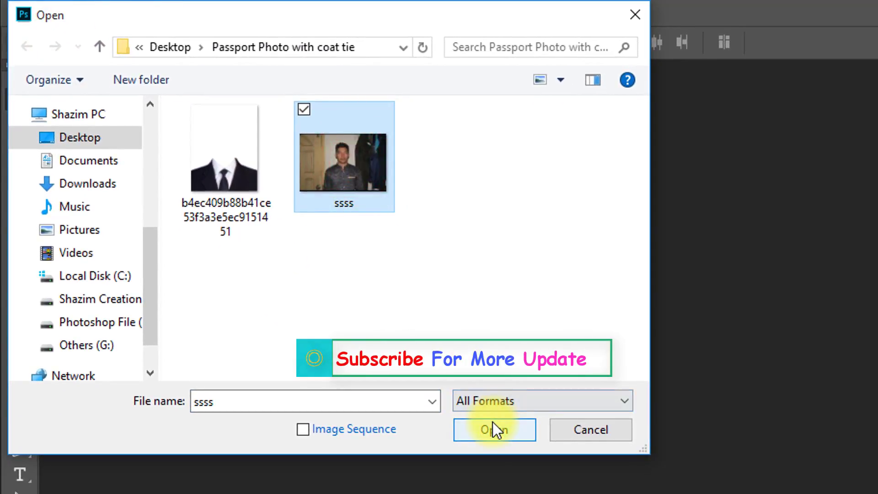
left_click(493, 430)
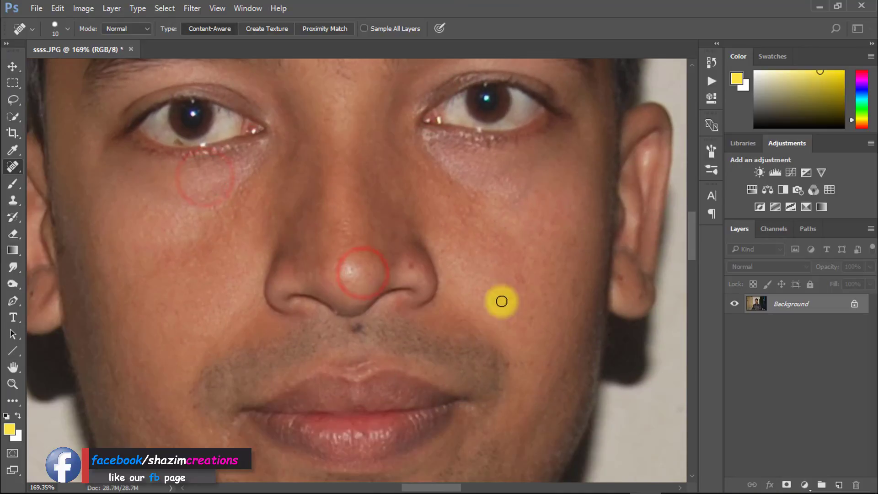
Step: Heal the blemishes on the cheeks and under the eyes with the Content-Aware Spot Healing Brush
scroll("down", 3)
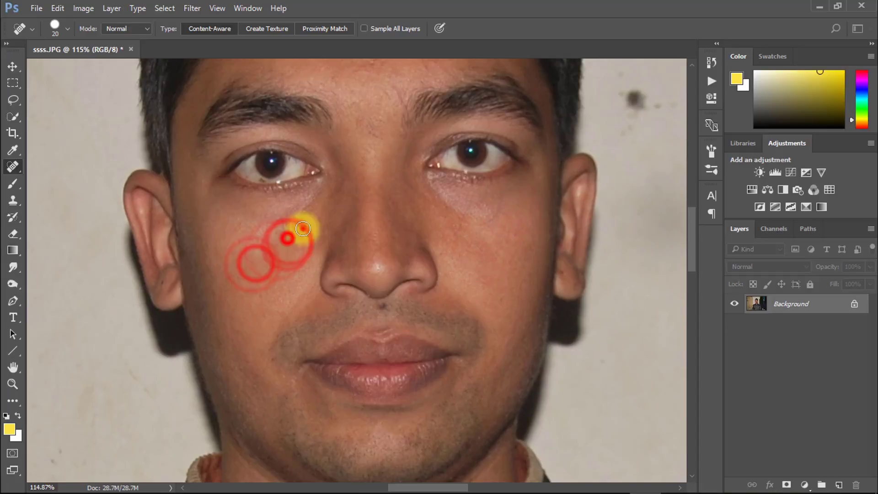
key("ctrl+j")
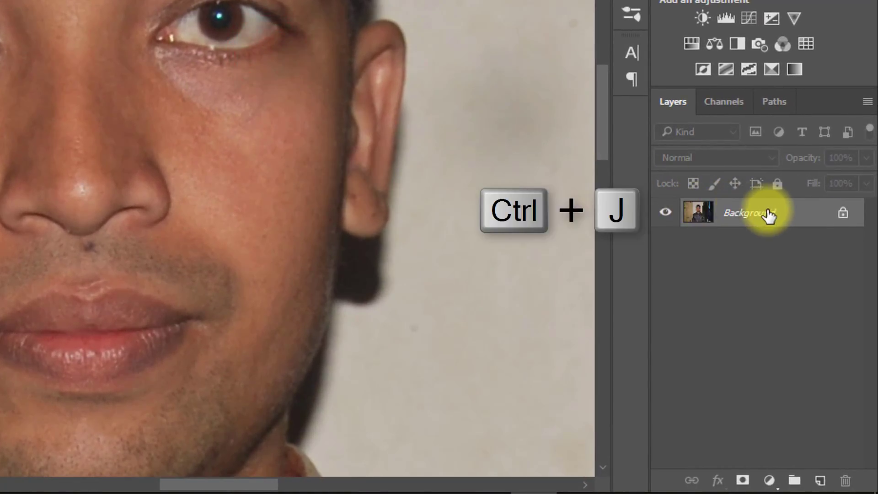
Step: Duplicate the Background layer with Ctrl+J and make a Blue copy in the Channels panel
key("ctrl+j")
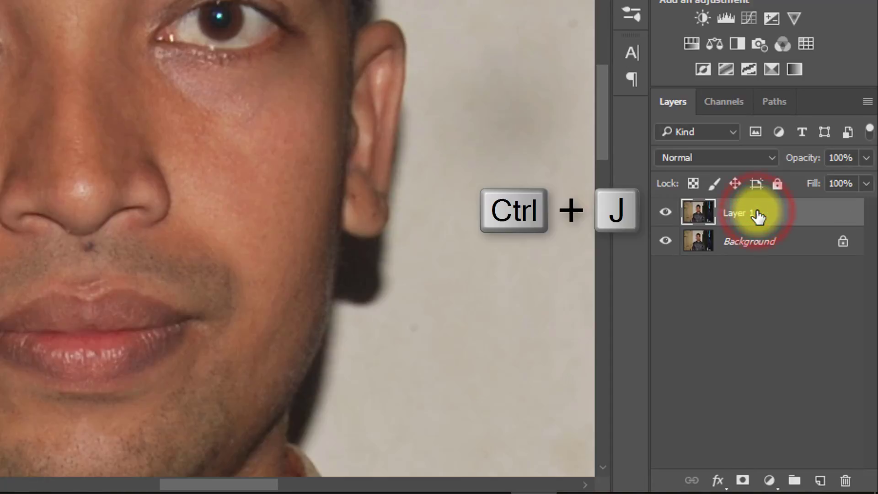
key("ctrl+j")
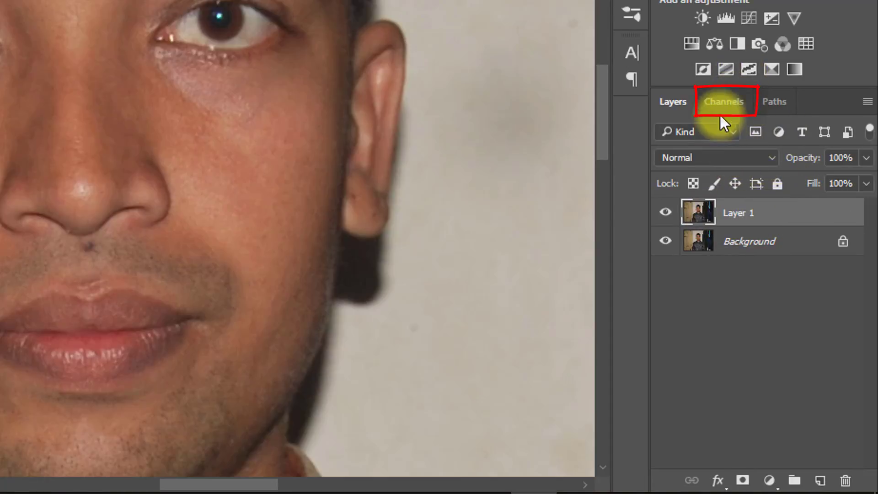
left_click(725, 101)
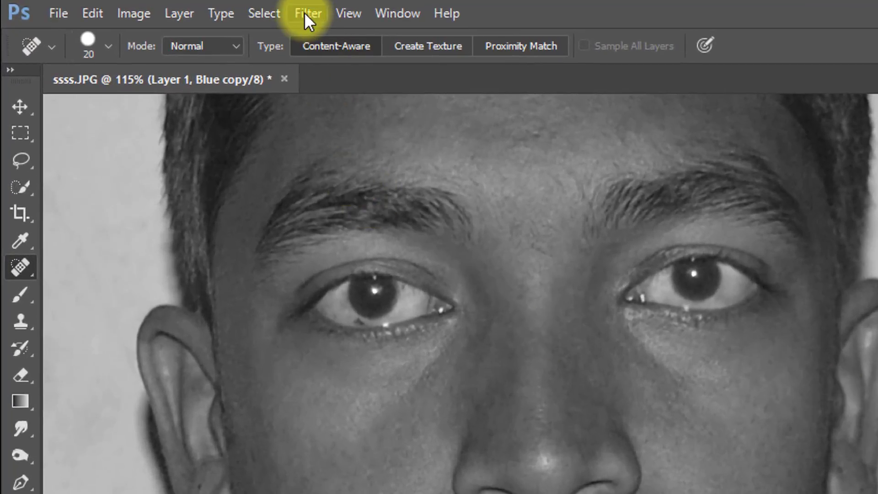
Step: Run High Pass on the Blue copy channel with a 4.5-pixel radius
left_click(308, 13)
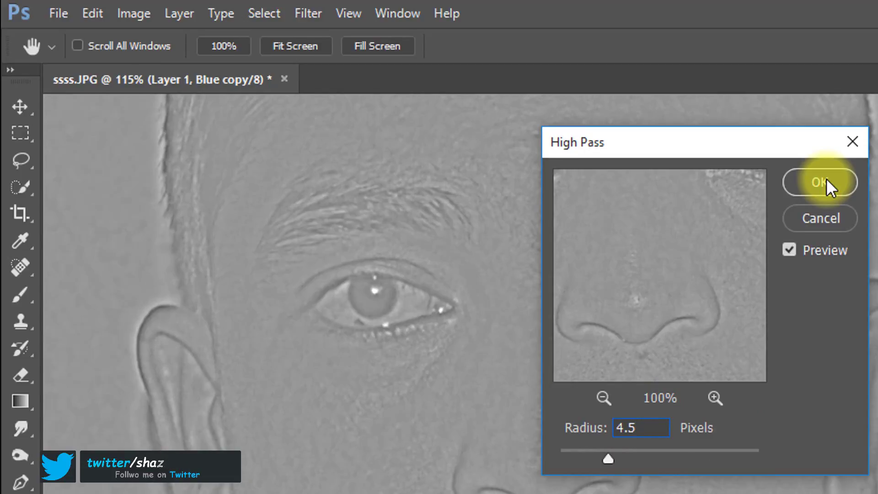
left_click(819, 182)
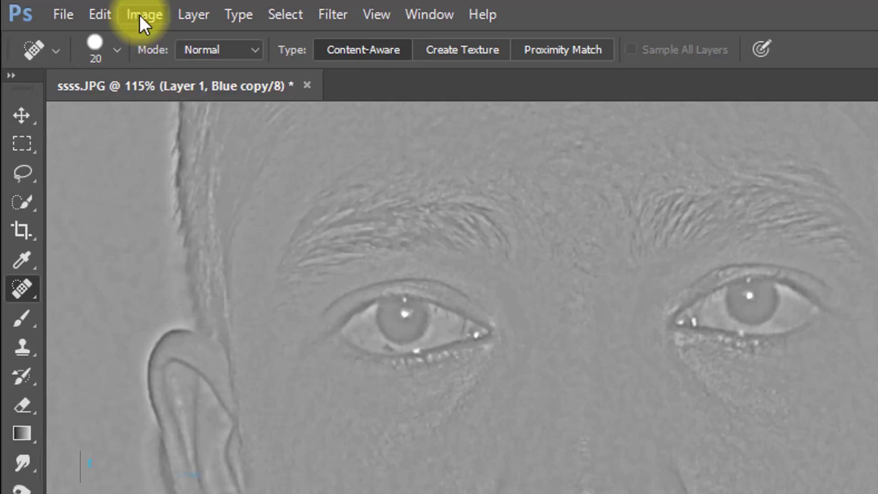
Step: Apply Image onto Blue copy using the Blue copy channel and Overlay blending
left_click(144, 14)
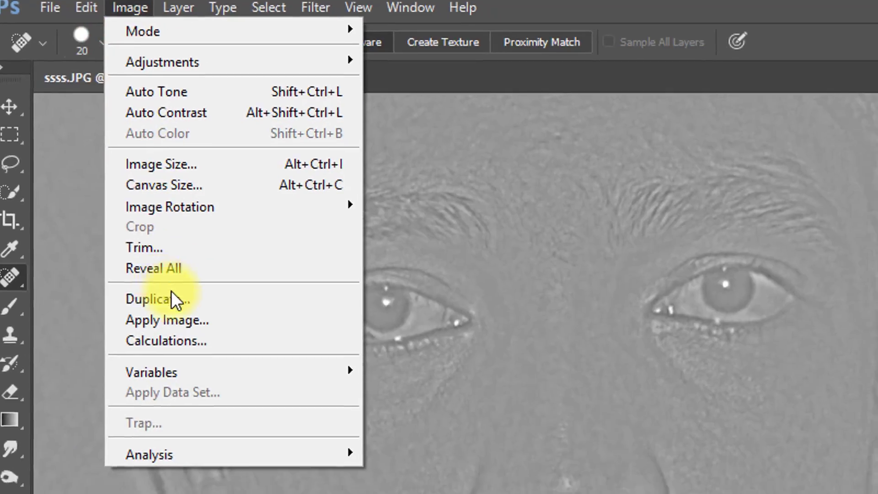
left_click(166, 319)
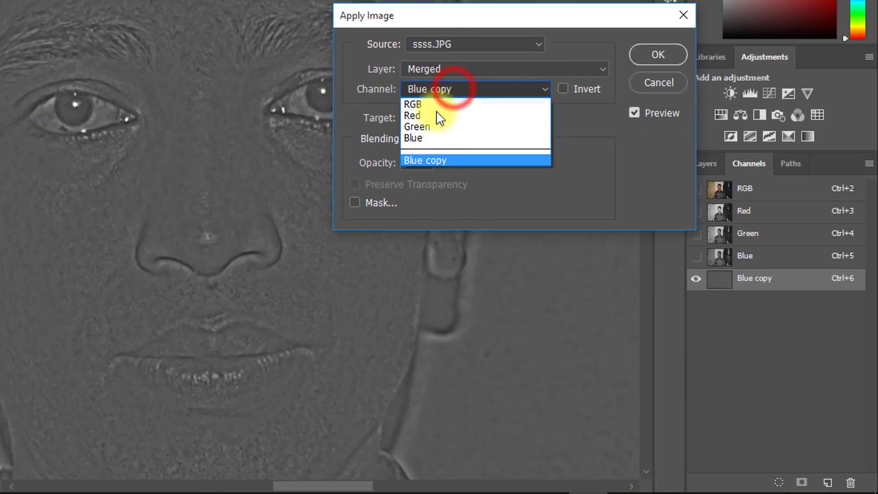
left_click(424, 160)
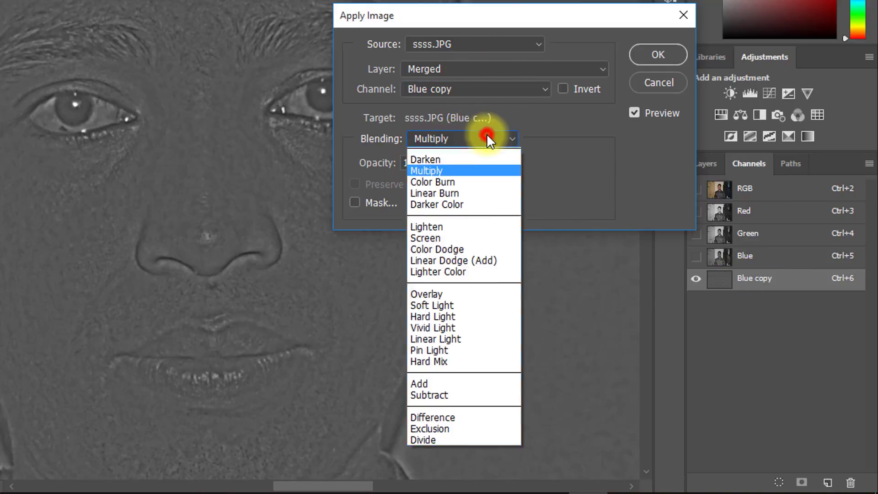
left_click(426, 294)
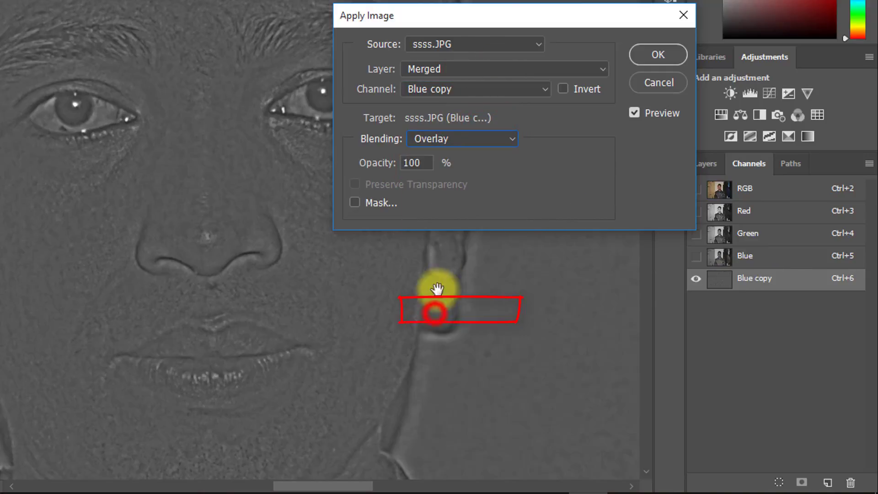
left_click(658, 54)
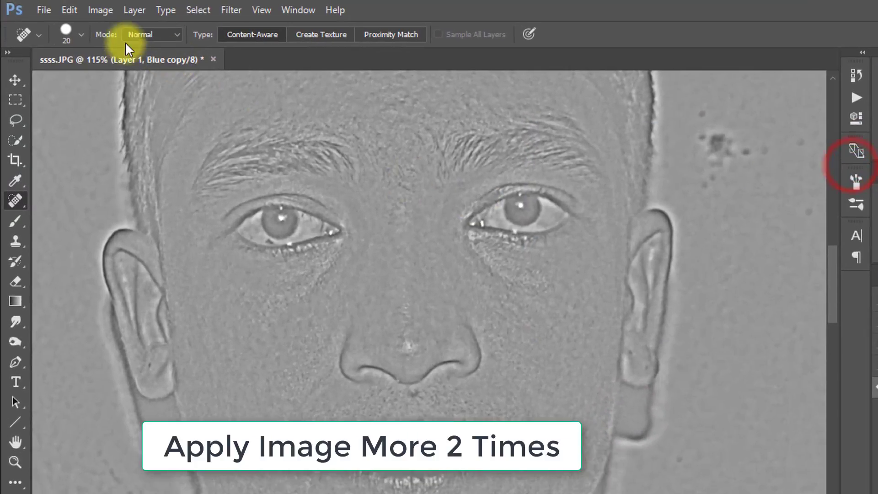
Step: Repeat the Overlay Apply Image on Blue copy two more times
left_click(100, 10)
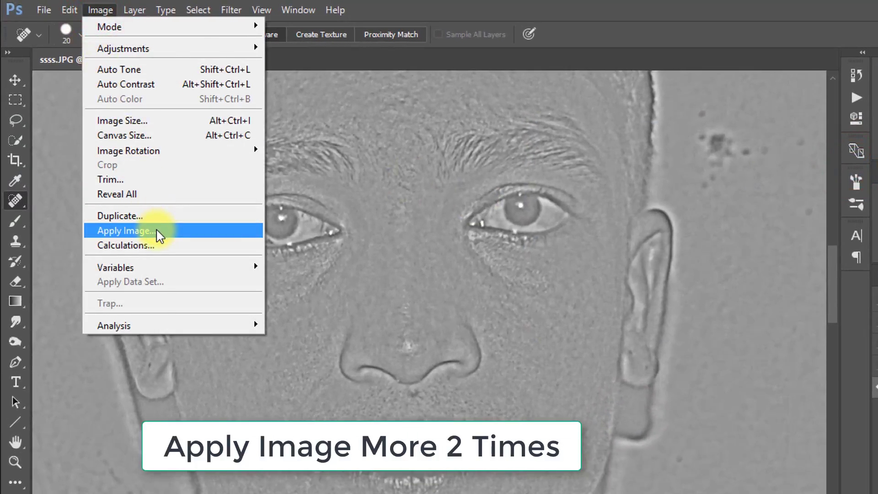
left_click(125, 230)
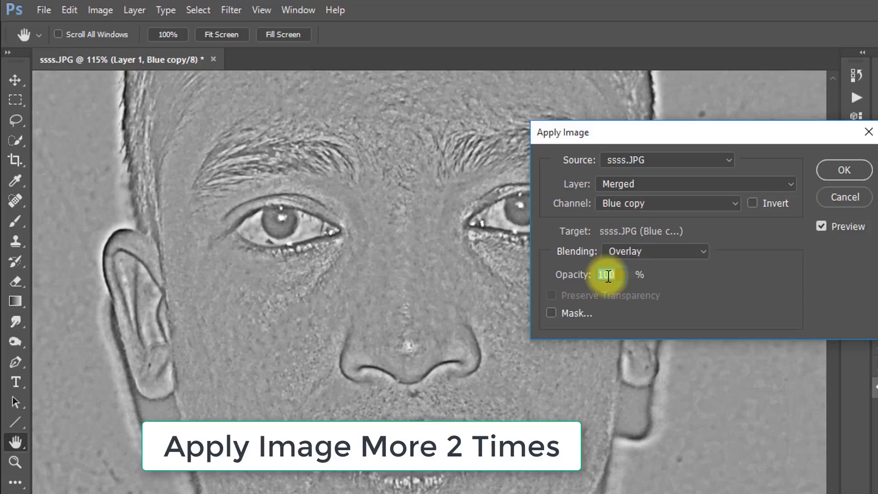
left_click(101, 10)
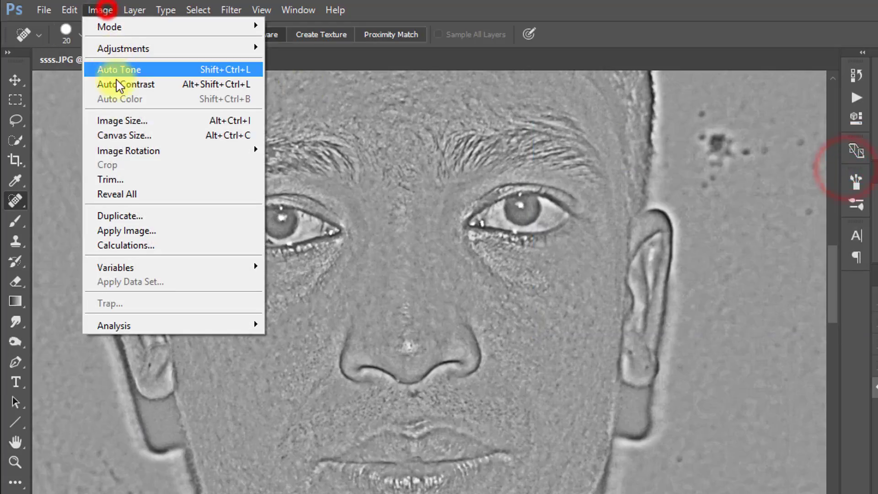
left_click(127, 230)
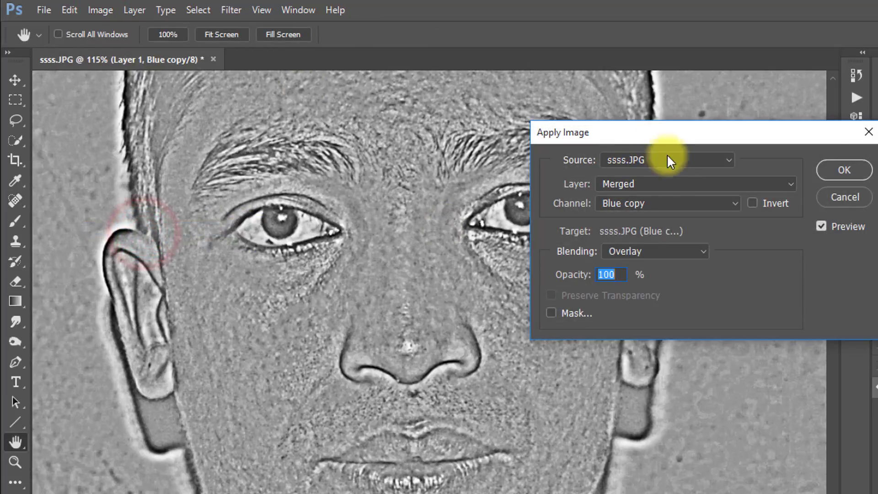
left_click(844, 169)
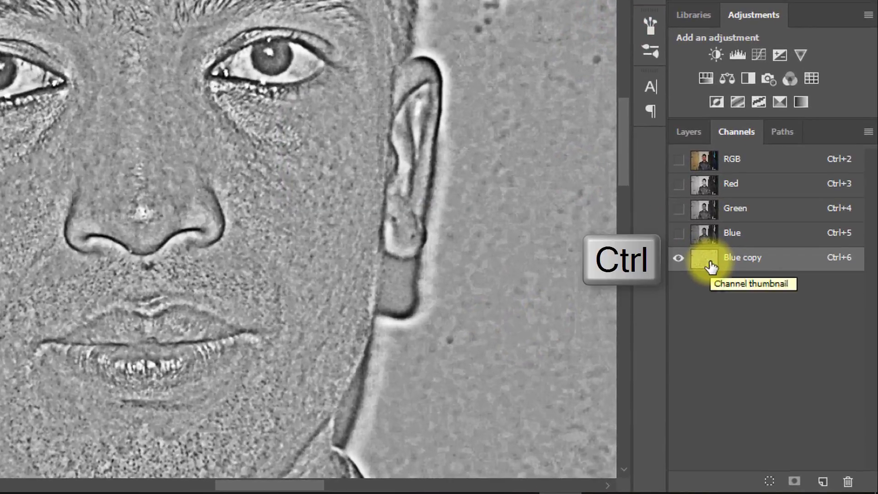
Step: Load Blue copy as a selection, return to RGB and Layers, and invert the selection
left_click(704, 258)
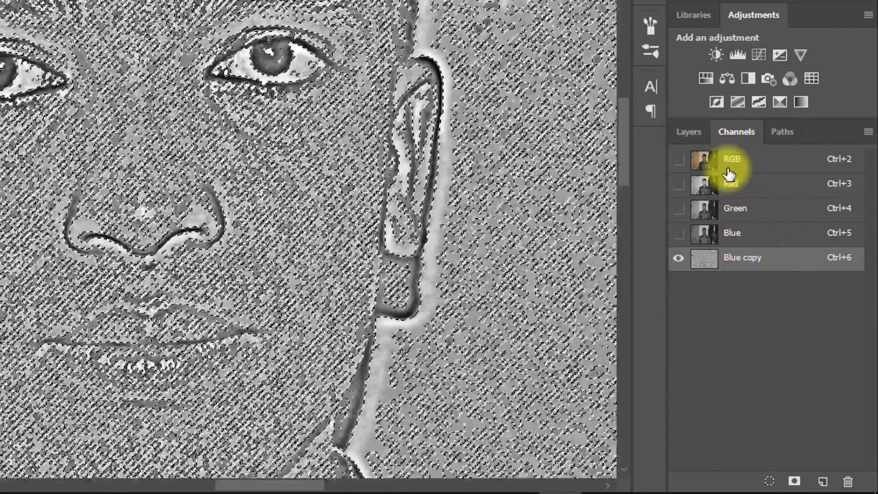
left_click(679, 159)
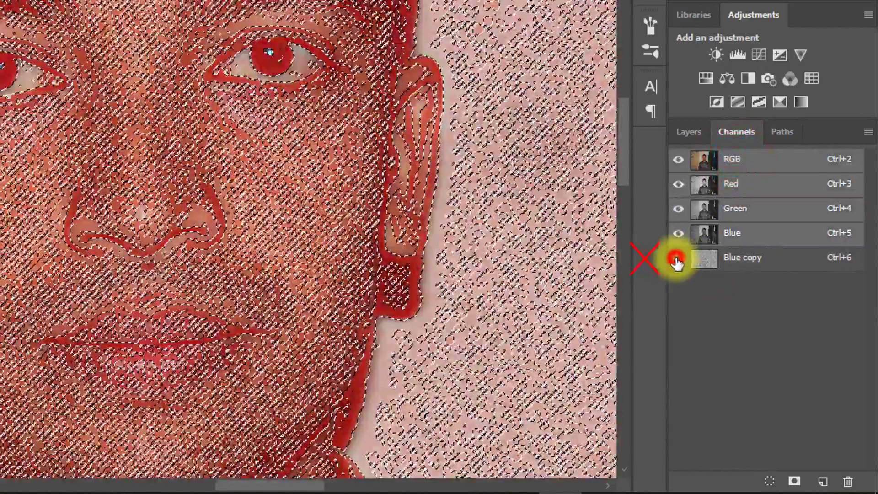
left_click(689, 132)
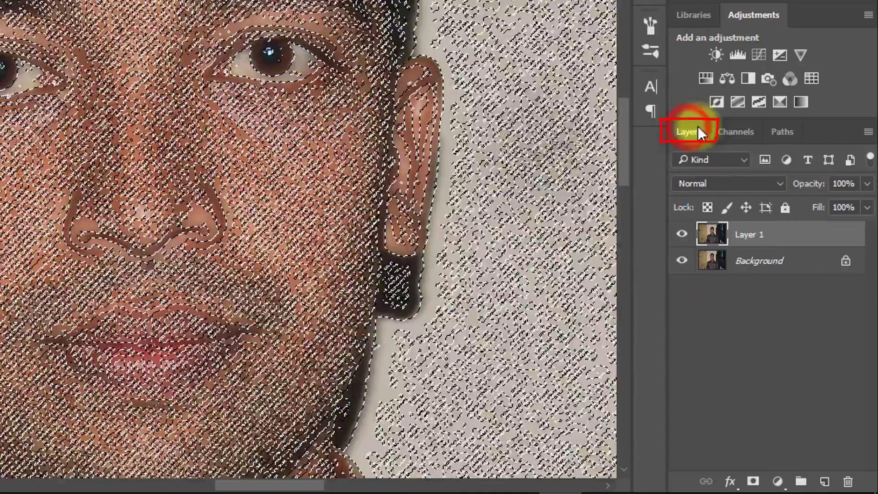
key("ctrl+shift+i")
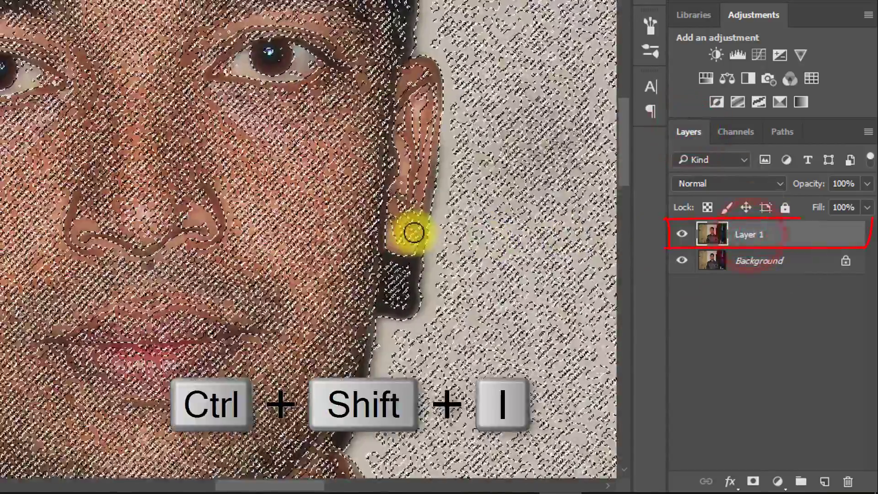
key("ctrl+shift+i")
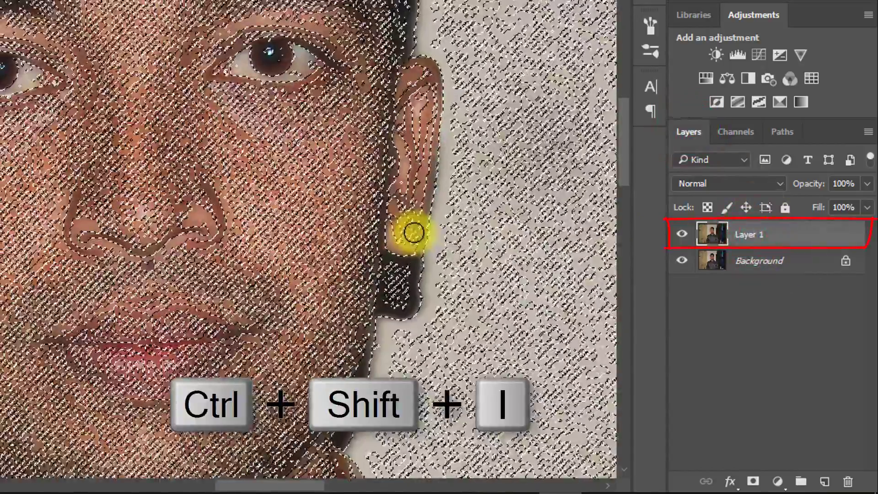
key("ctrl+shift+i")
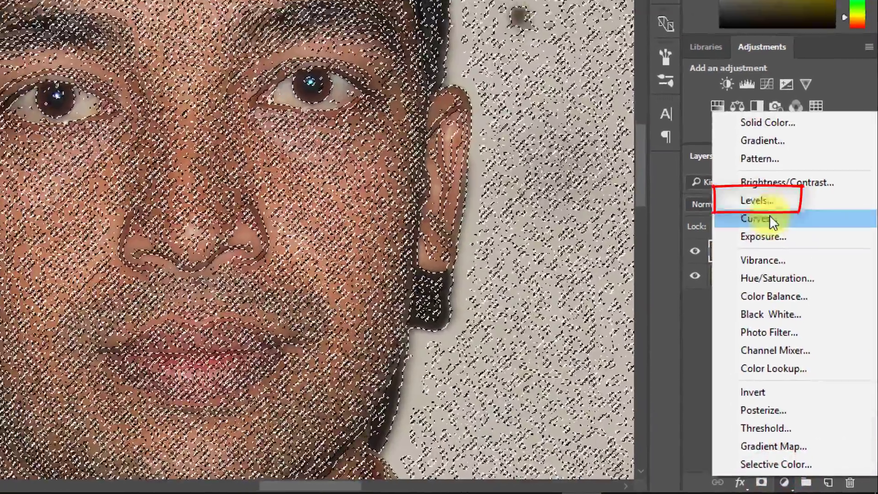
Step: Add a Curves adjustment layer with a raised curve over the inverted skin selection
left_click(757, 219)
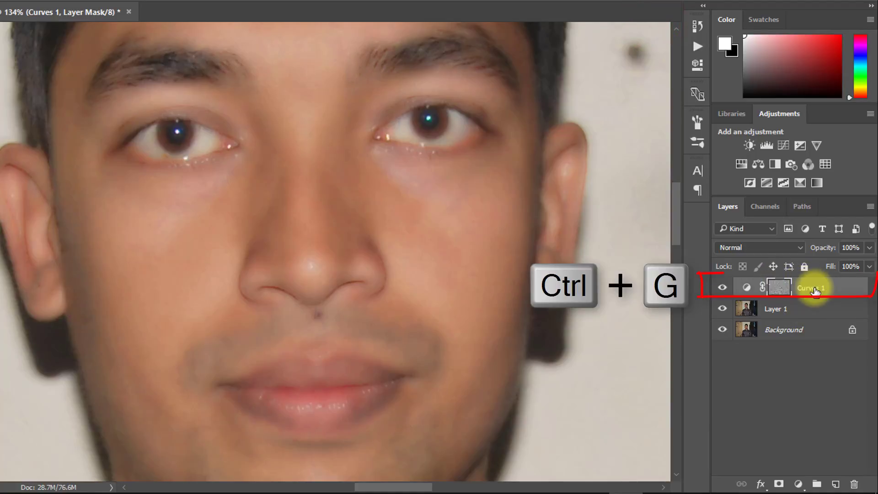
Step: Group Curves 1 into Group 1 with Ctrl+G and collapse the group
key("ctrl+g")
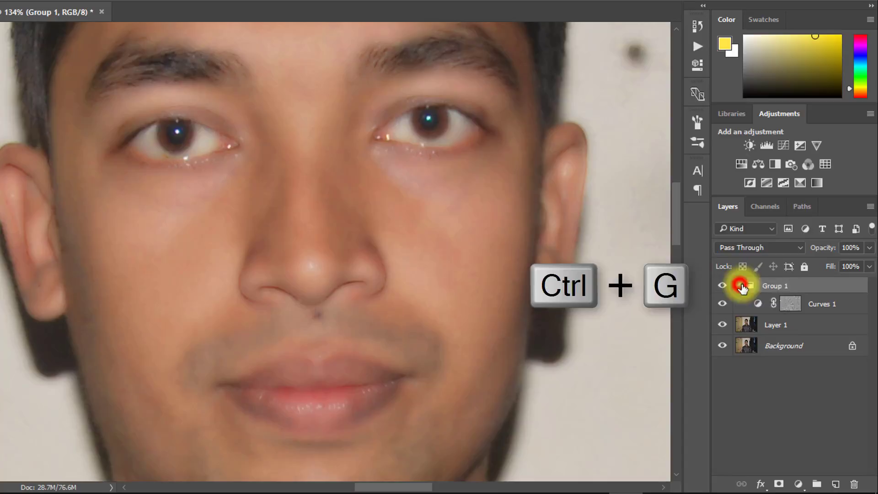
key("ctrl+g")
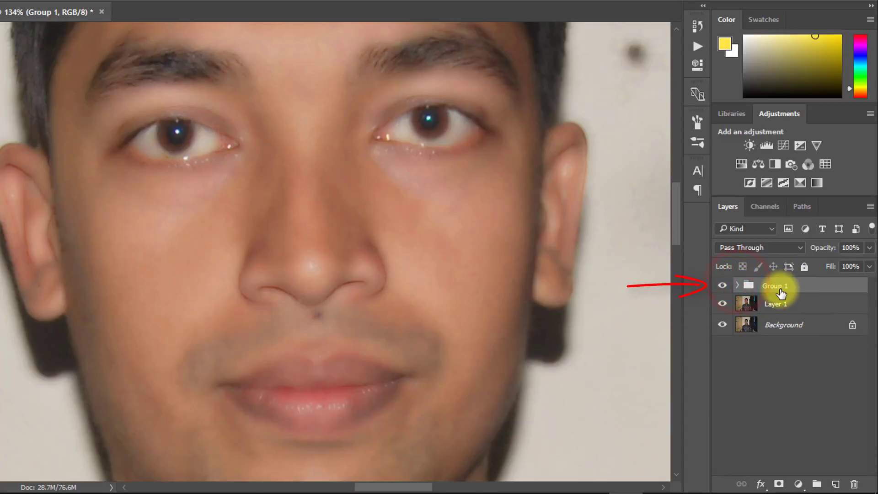
left_click(779, 483)
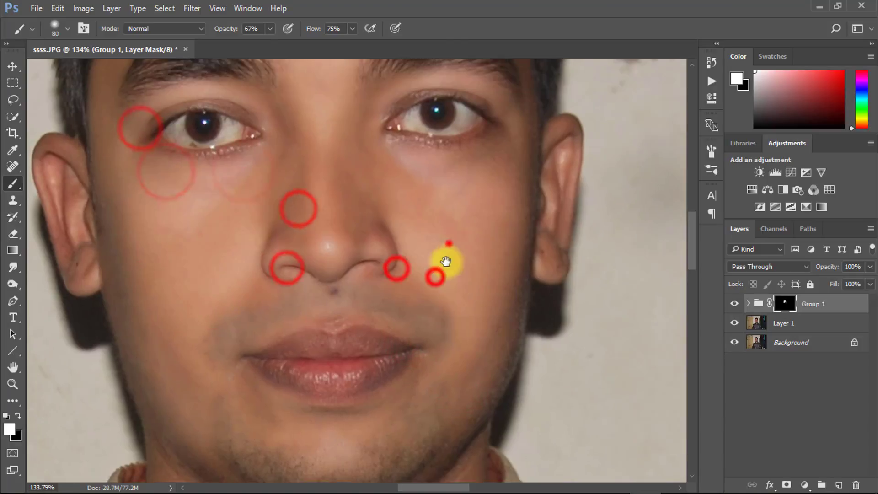
Step: Swap to a white foreground and paint Group 1's black mask over the cheek blemishes
scroll("down", 3)
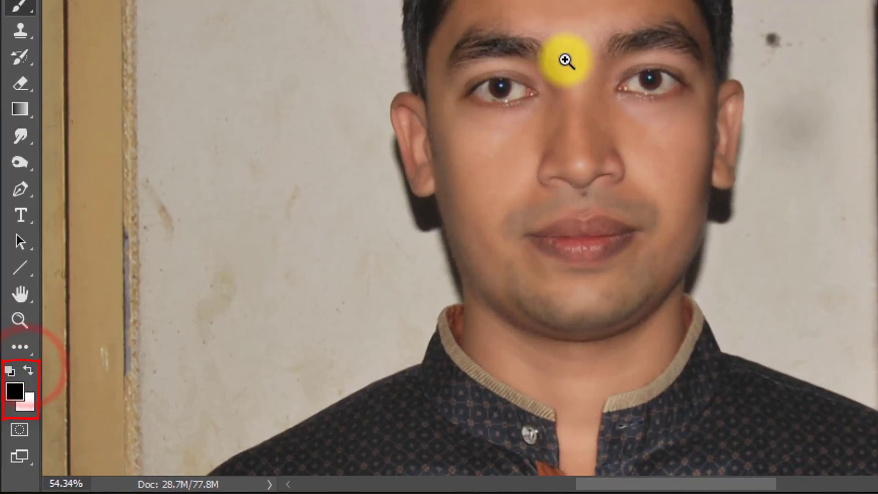
left_click(564, 61)
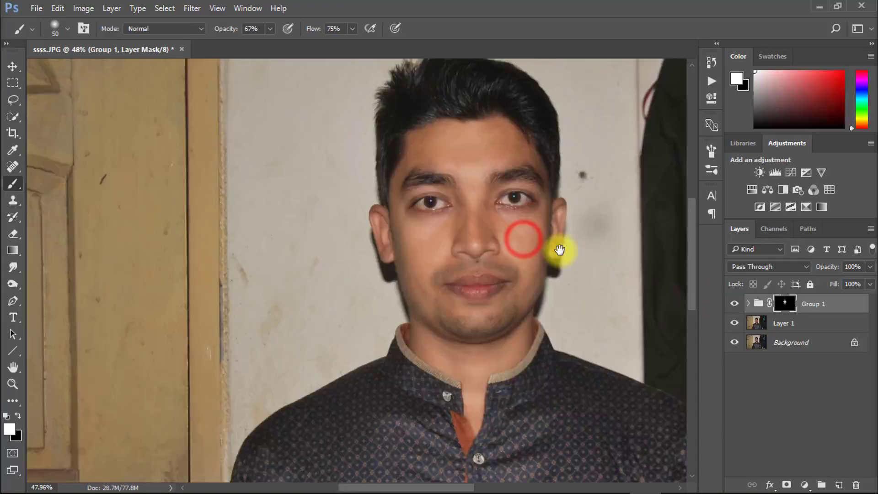
Step: Stamp visible layers into Layer 2 and apply Reduce Noise at strength 10
key("alt+ctrl+shift+e")
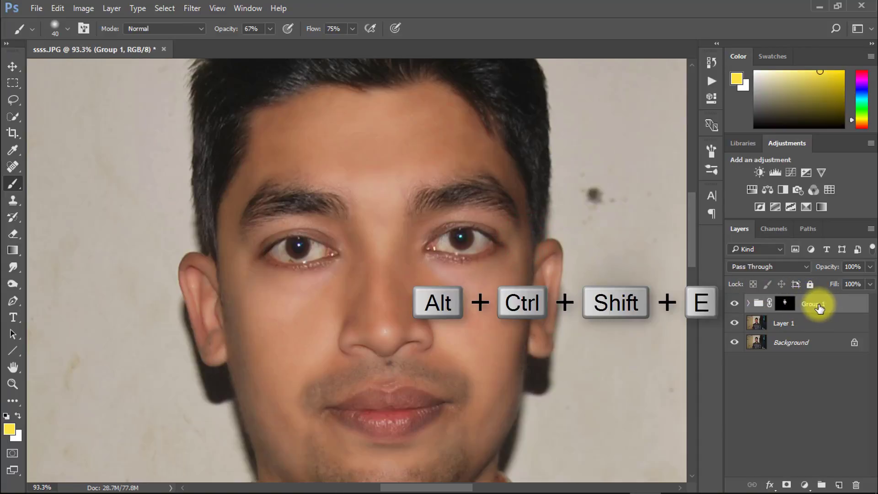
key("alt+ctrl+shift+e")
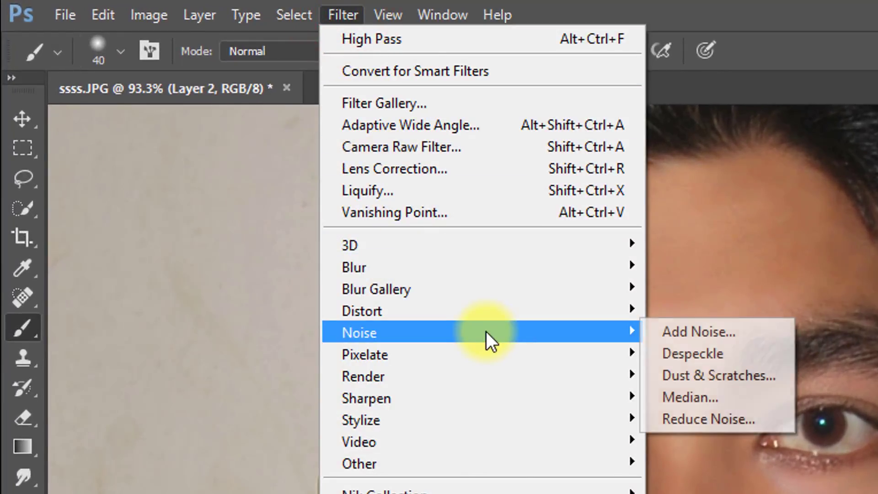
left_click(709, 419)
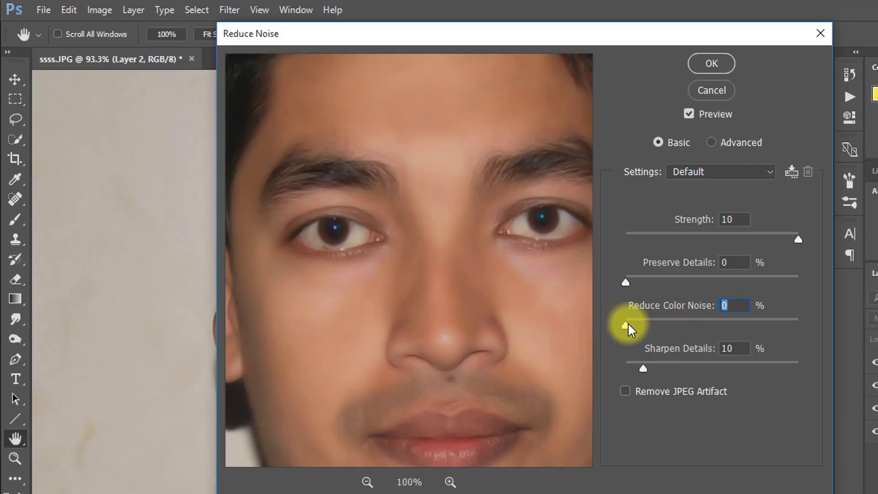
left_click(711, 63)
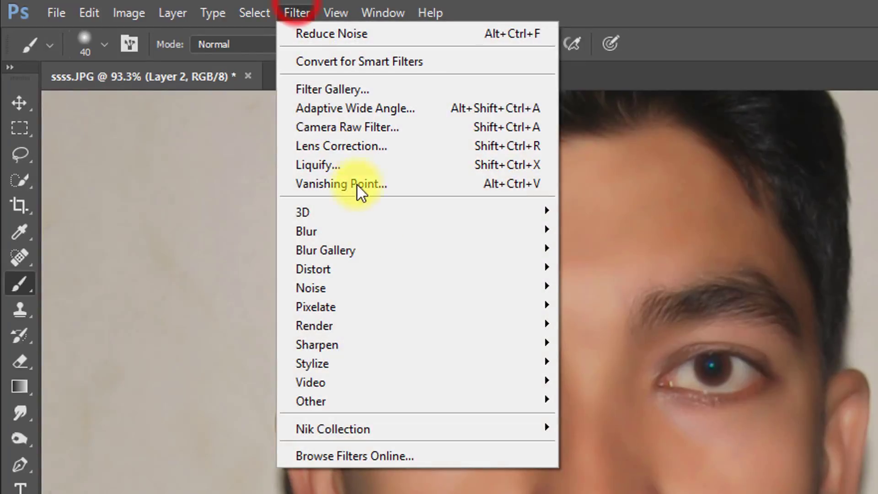
mouse_move(306, 230)
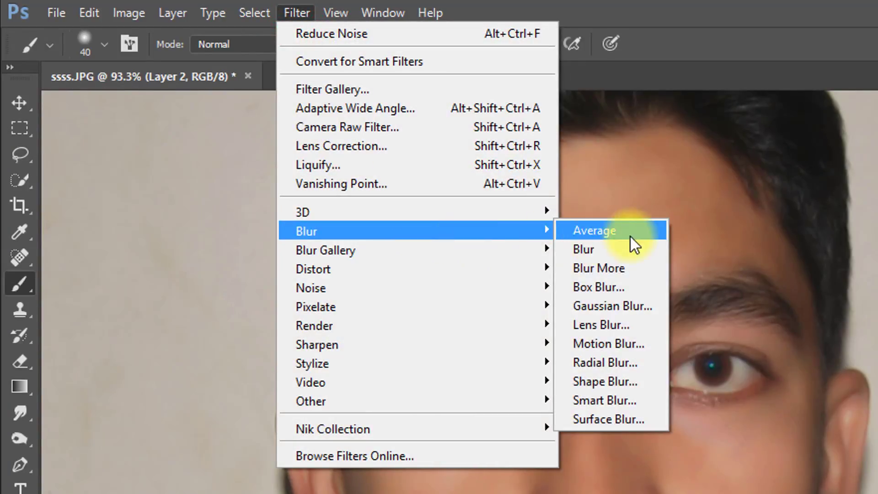
Step: Apply Surface Blur to Layer 2 with Radius 6 and Threshold 10
left_click(608, 419)
type("10")
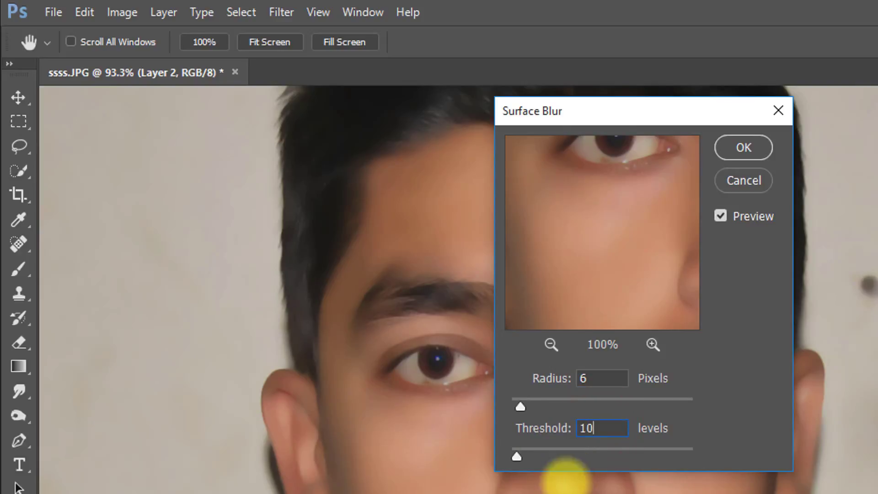
left_click(743, 147)
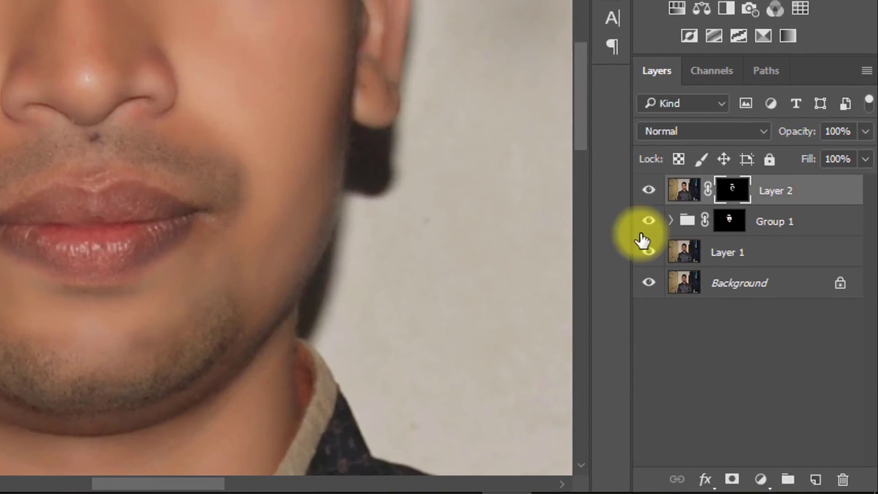
Step: Merge visible layers into Layer 3 and create a 3.5 × 4.5 cm, 300 px/cm document
key("alt+ctrl+shift+e")
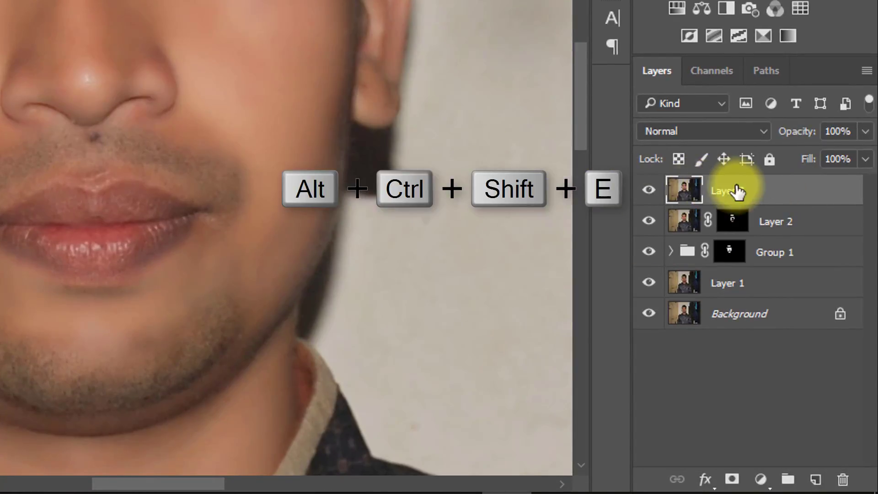
key("alt+ctrl+shift+e")
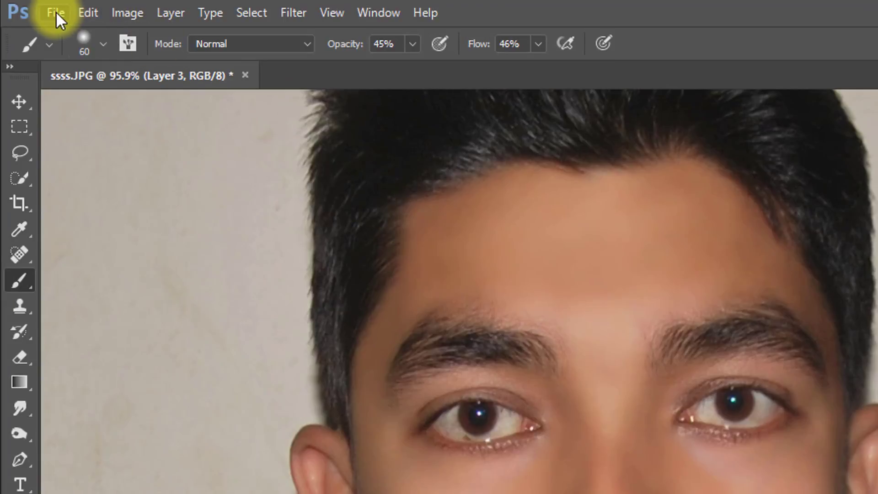
left_click(54, 13)
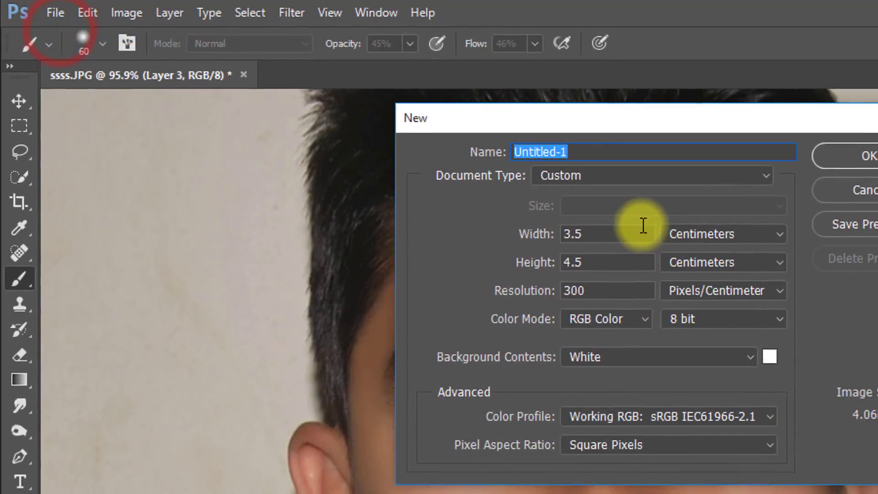
left_click(670, 217)
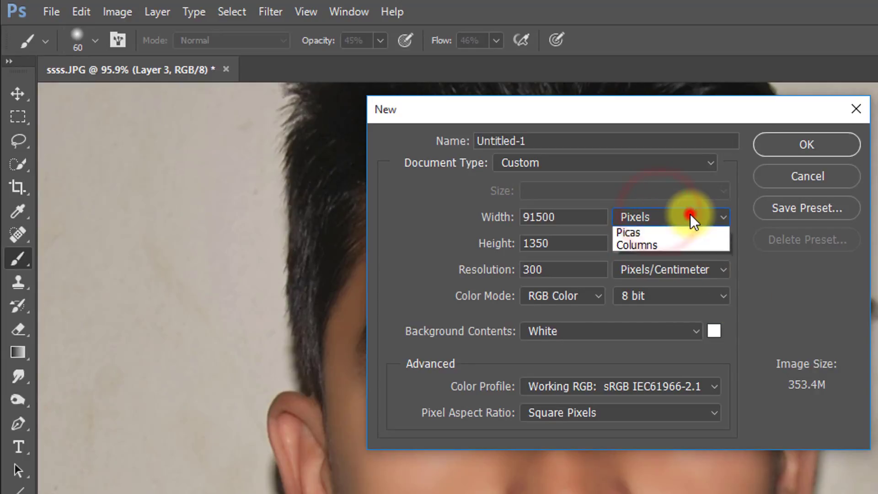
left_click(649, 245)
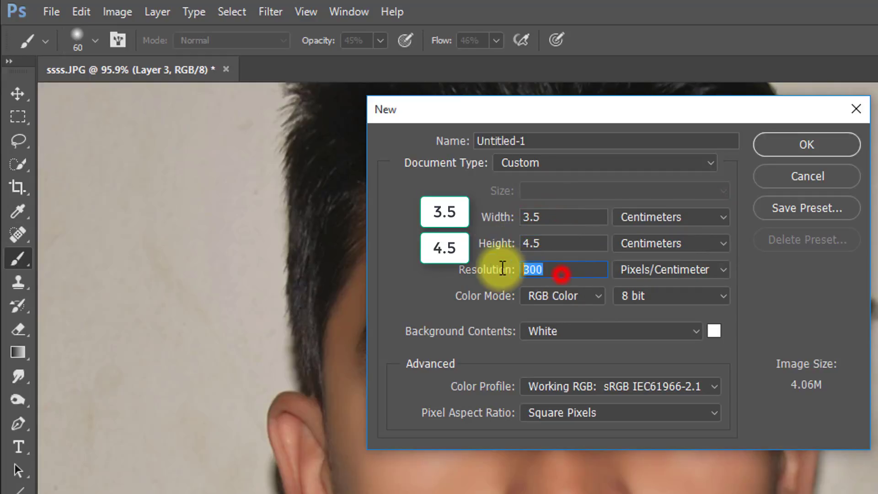
left_click(806, 145)
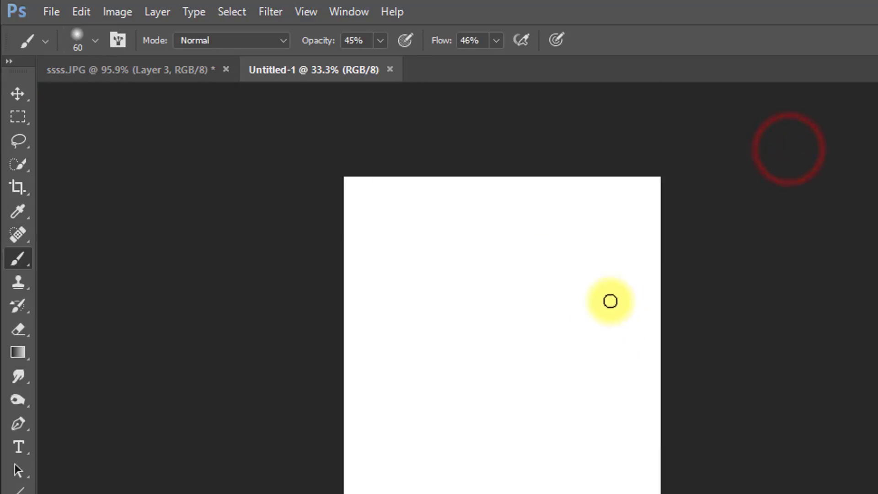
left_click(101, 69)
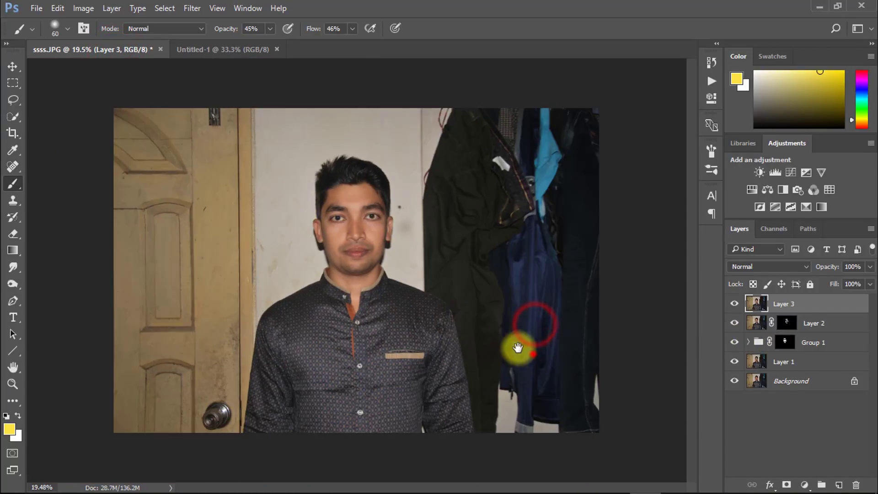
Step: Select all in ssss.JPG, move Layer 3 into Untitled-1 and free-transform it
key("ctrl+a")
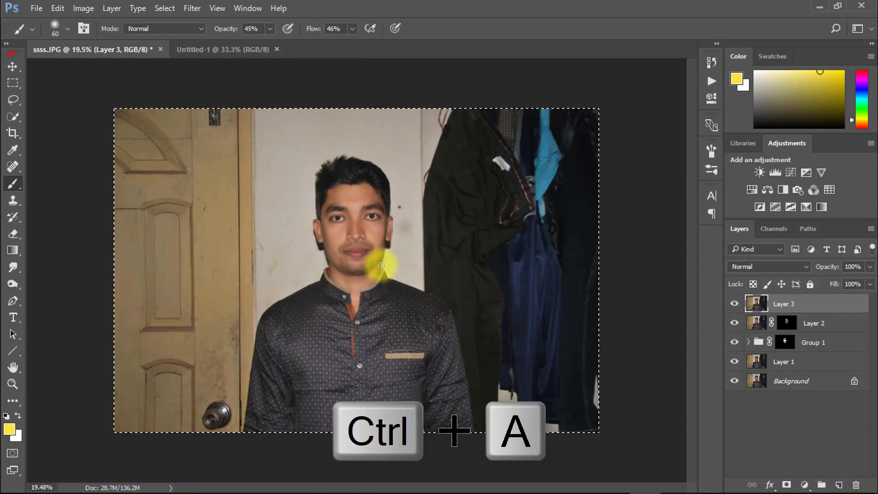
left_click(13, 66)
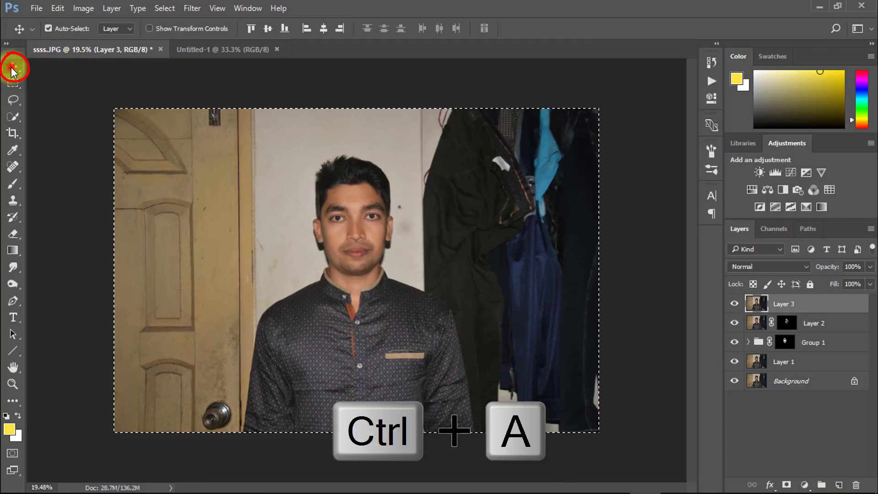
left_click(223, 49)
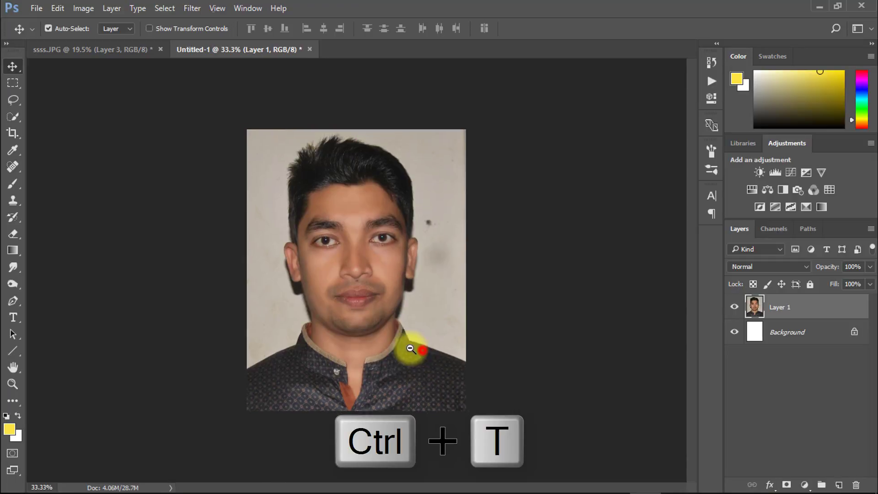
key("ctrl+t")
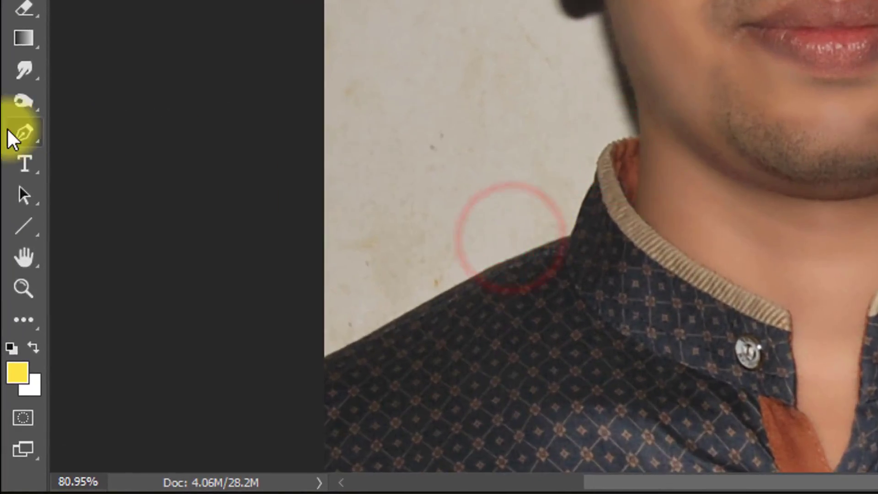
Step: Trace a closed Pen path around the man's hair, ears, neck and shoulders
left_click(347, 327)
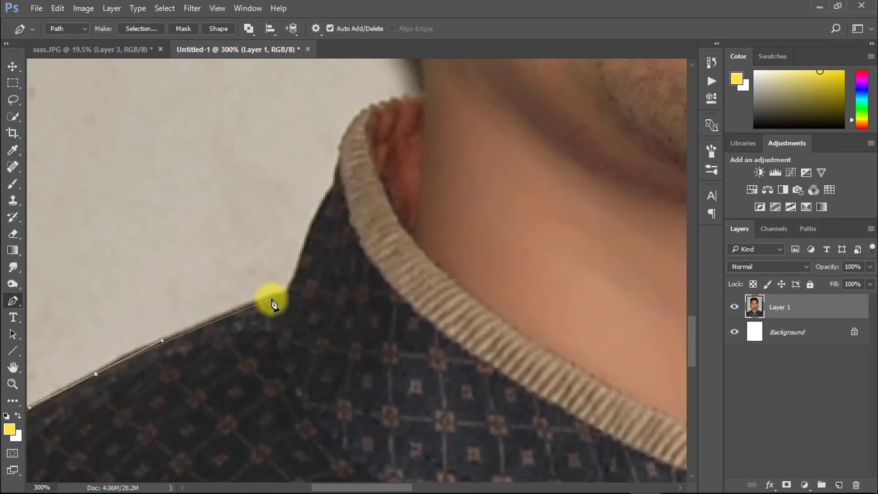
left_click(275, 282)
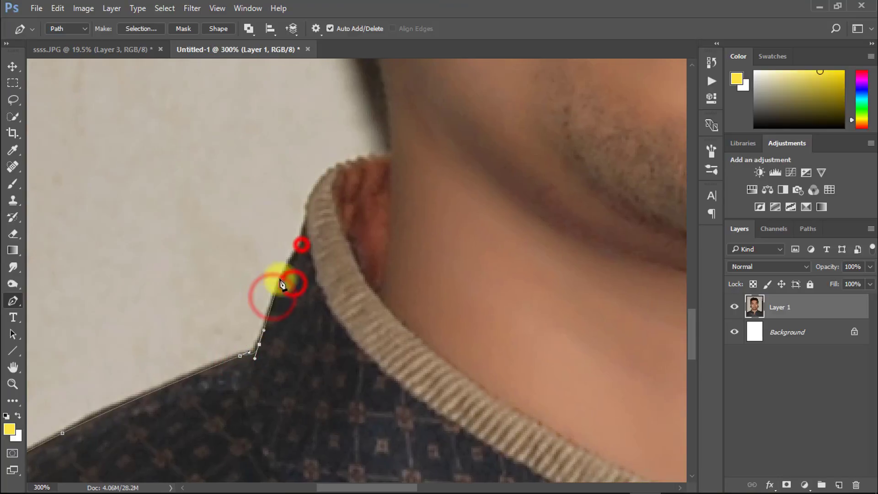
left_click(393, 151)
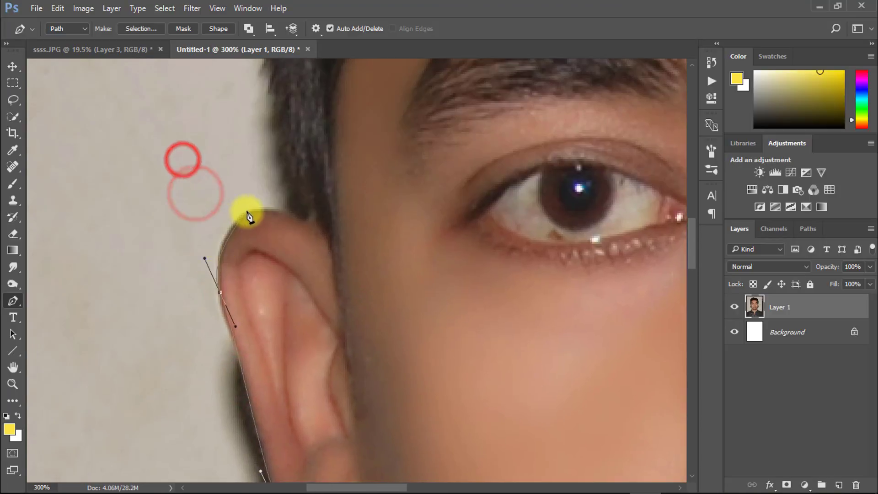
left_click(223, 307)
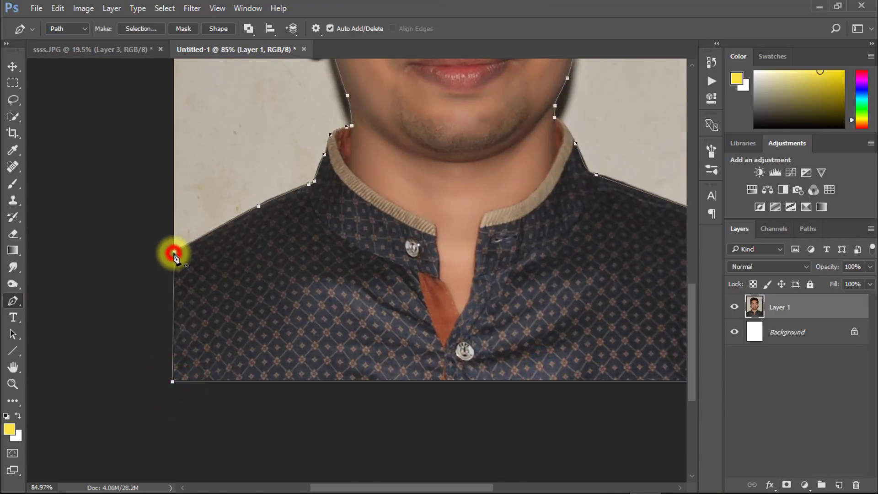
mouse_move(221, 279)
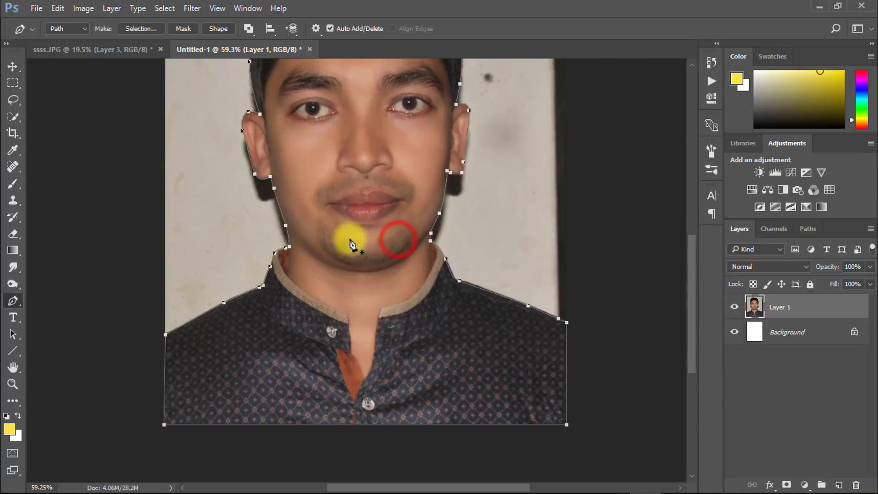
right_click(350, 243)
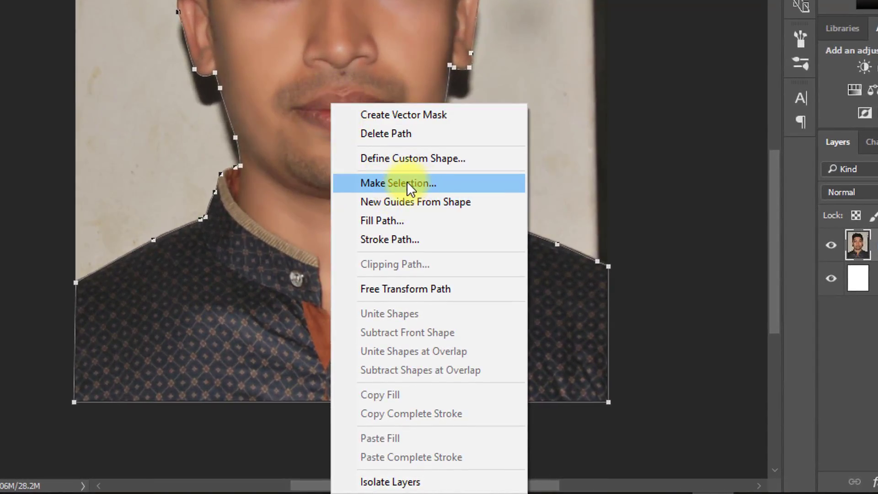
Step: Turn the path into a feathered selection and refine its edge onto a new layer
left_click(398, 183)
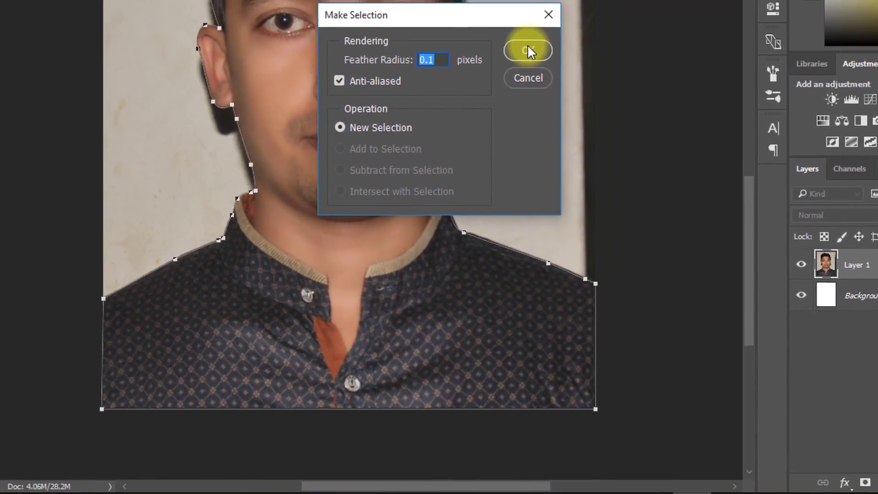
left_click(526, 50)
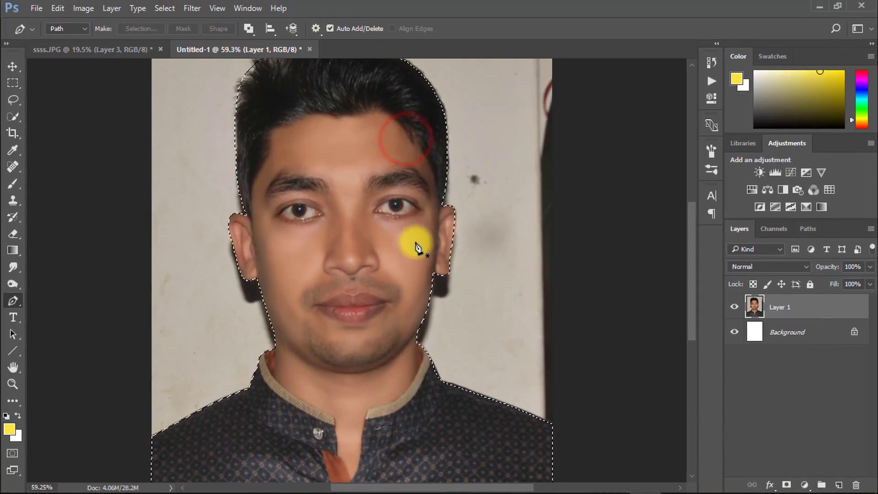
key("alt+ctrl+r")
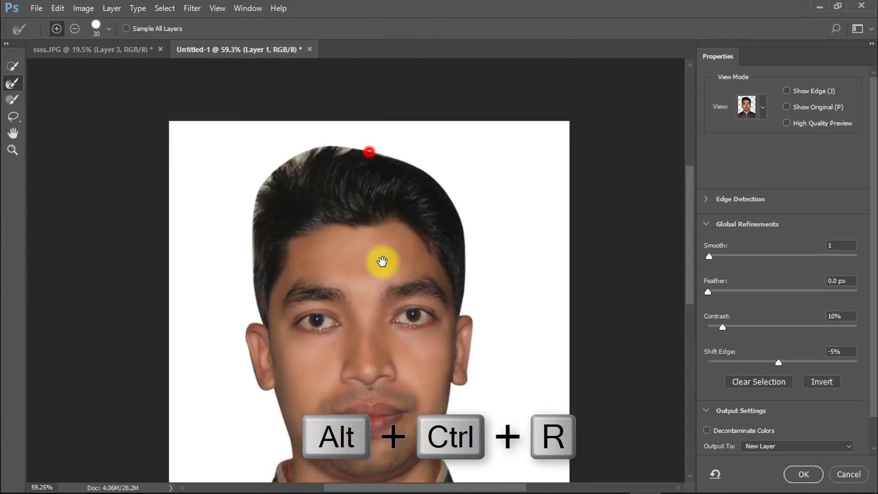
left_click(762, 107)
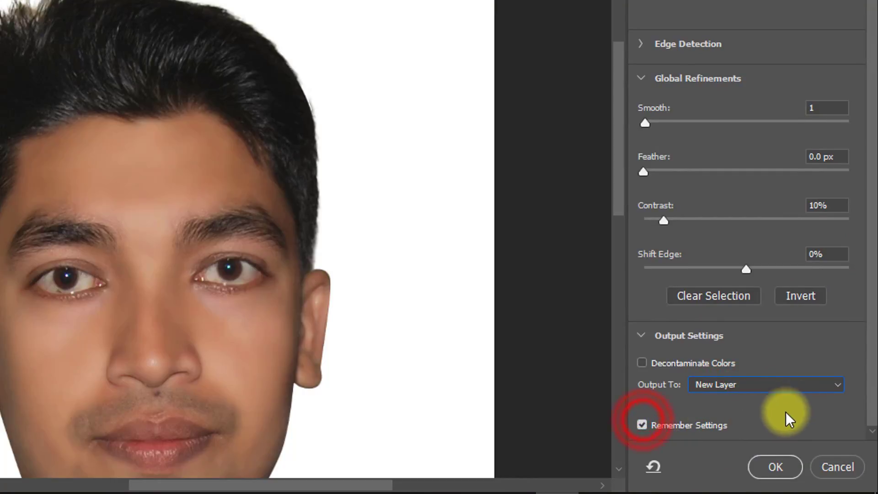
left_click(776, 467)
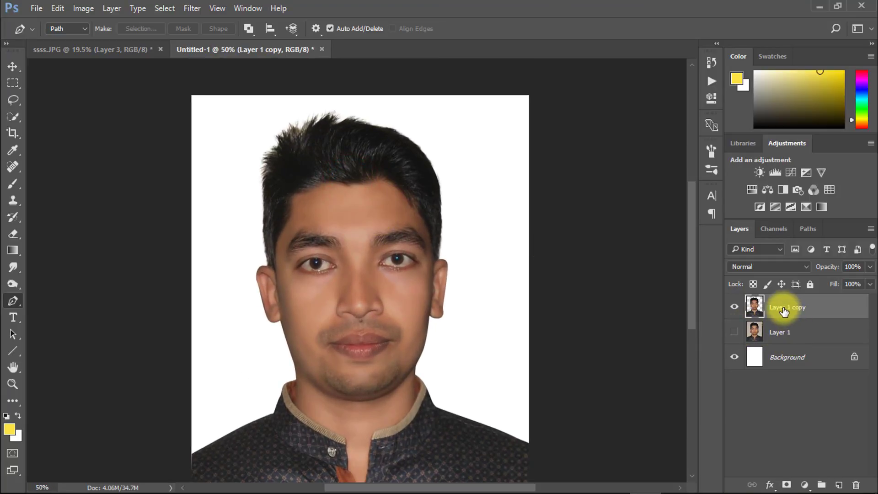
Step: Raise the Camera Raw tone curve Lights to +6 and Shadows to +2 on the portrait
left_click(192, 7)
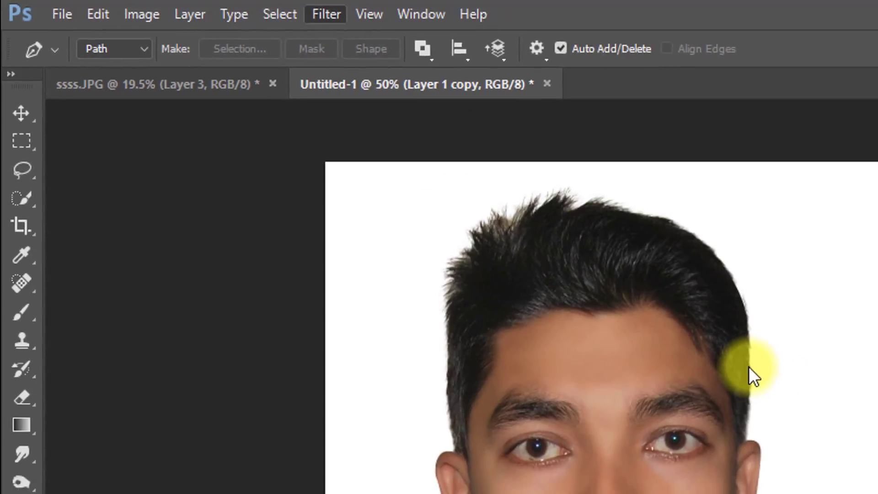
left_click(325, 14)
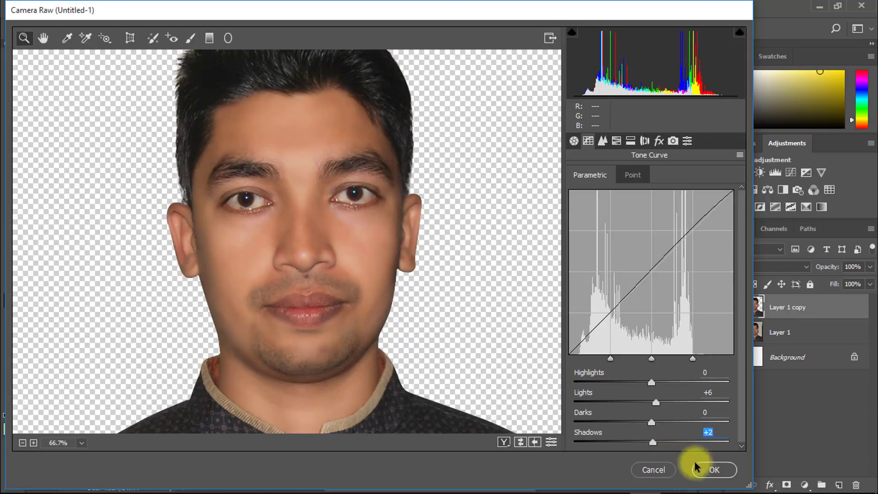
left_click(714, 470)
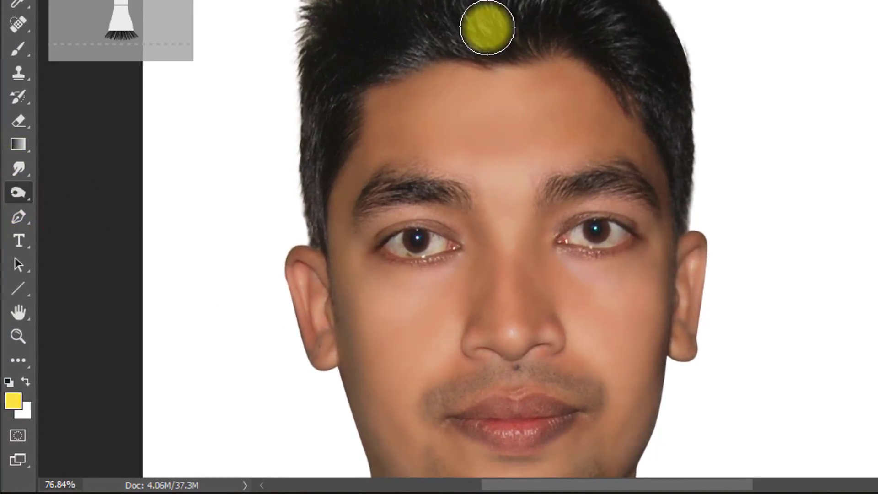
Step: Adjust the brush size and pick a retouching tool for the face
right_click(487, 31)
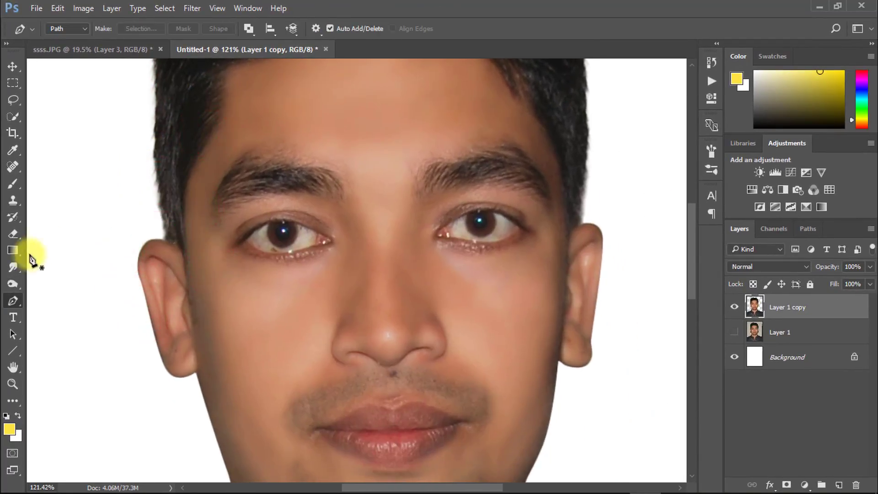
left_click(13, 284)
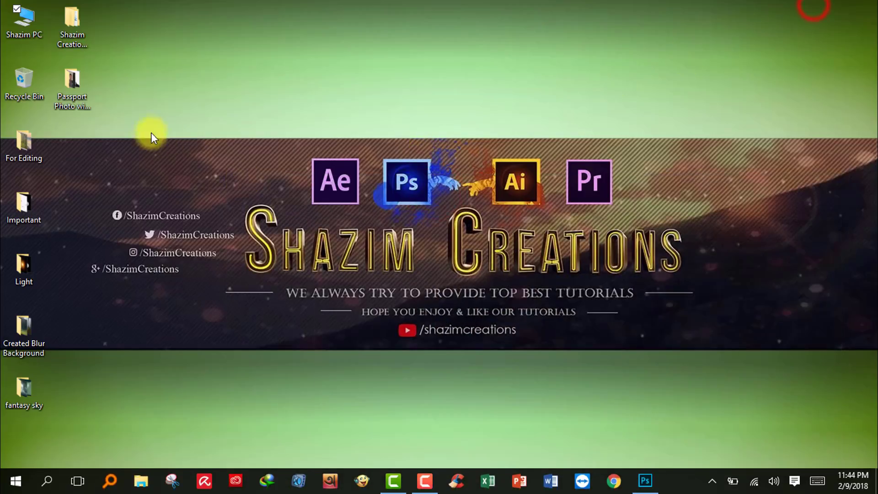
Step: Open the Passport Photo folder on the desktop to reach the suit template
double_click(71, 82)
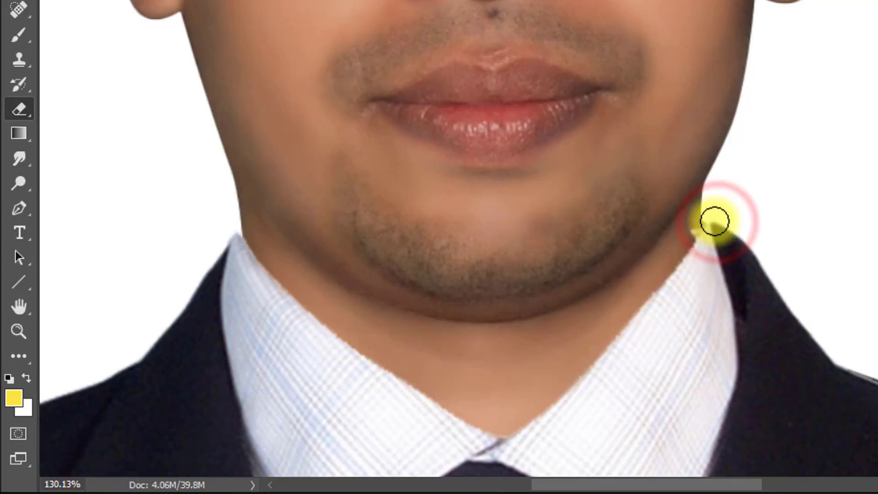
mouse_move(846, 330)
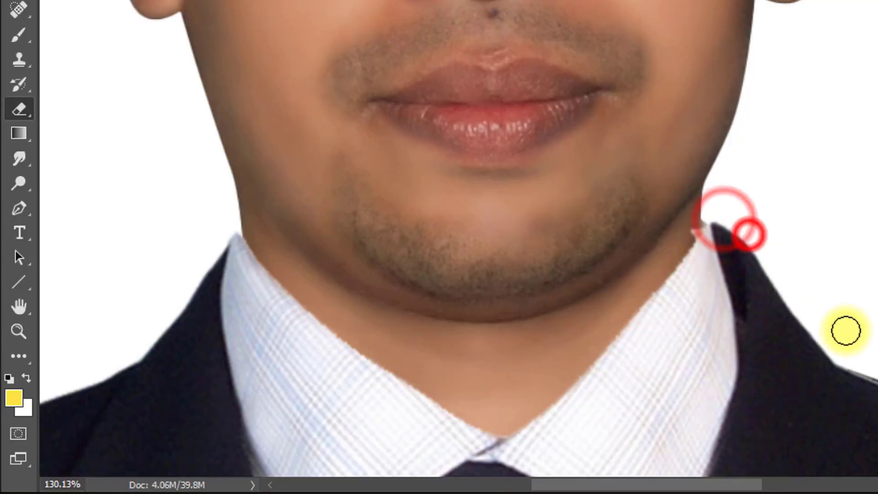
Step: Free-transform the coat-and-tie template to fit beneath the head
scroll("down", 3)
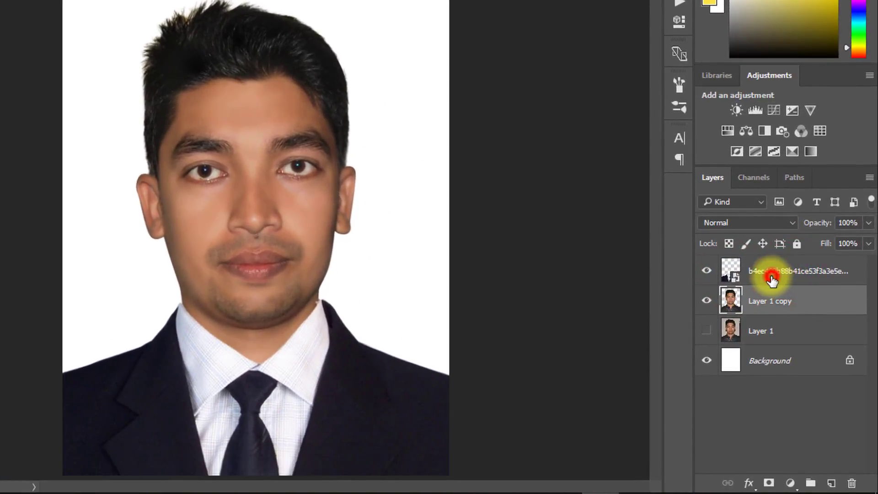
key("ctrl+t")
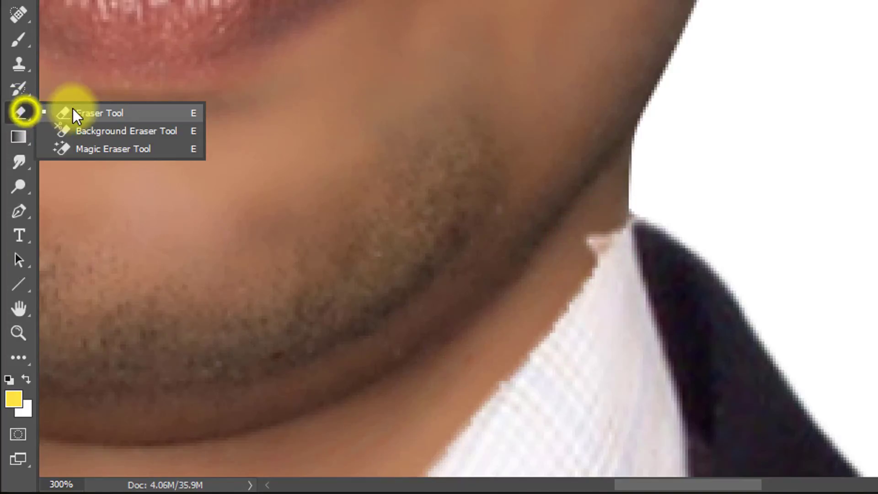
Step: Erase the collar edges on both layers with a small eraser, then merge visible into a new layer
left_click(100, 113)
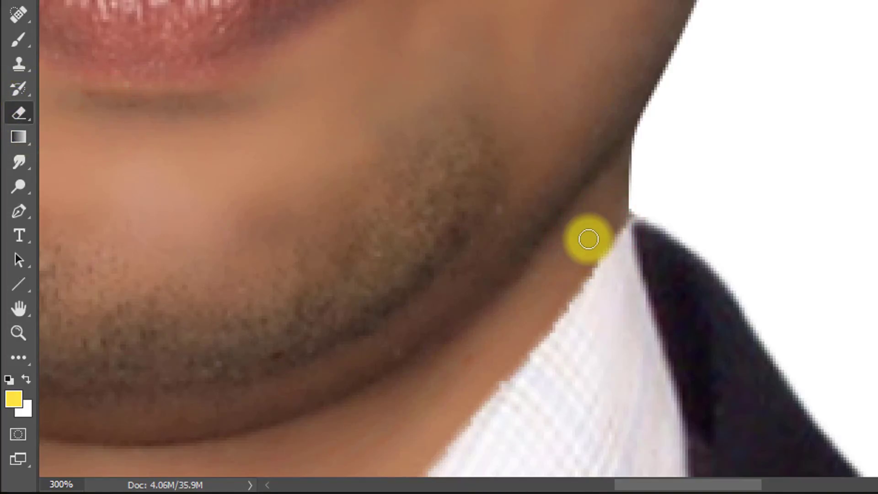
key("Tab")
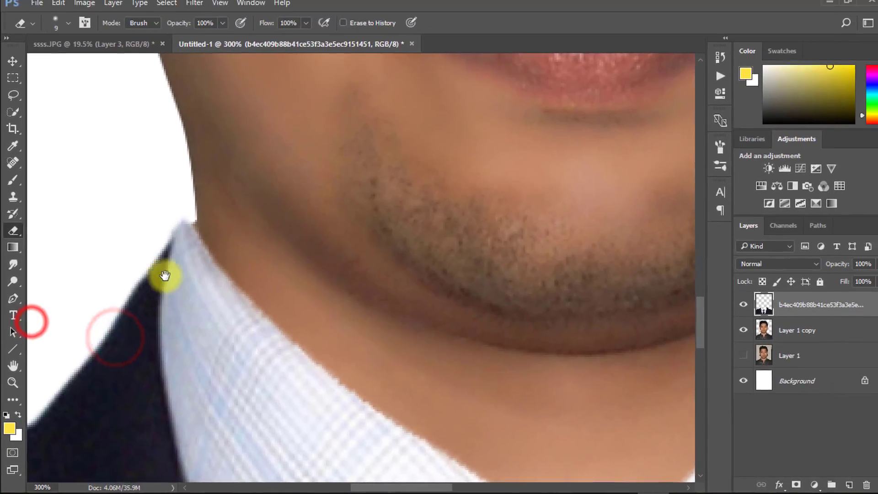
left_click(205, 23)
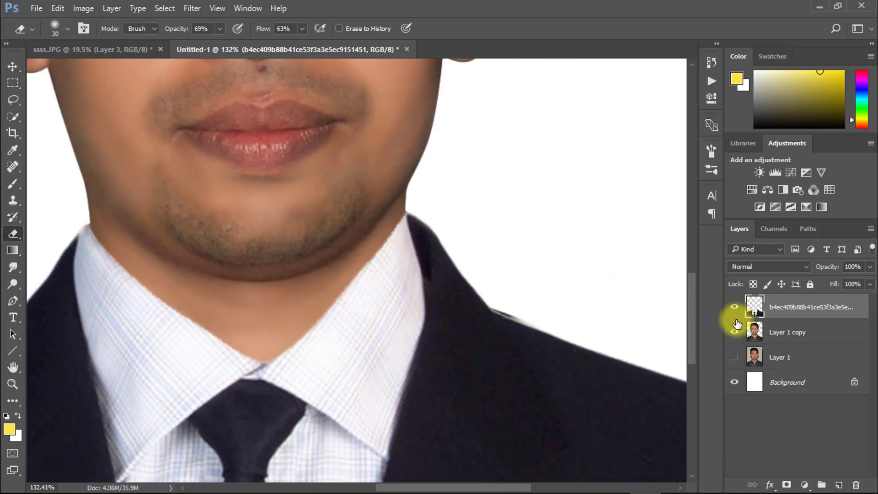
left_click(788, 333)
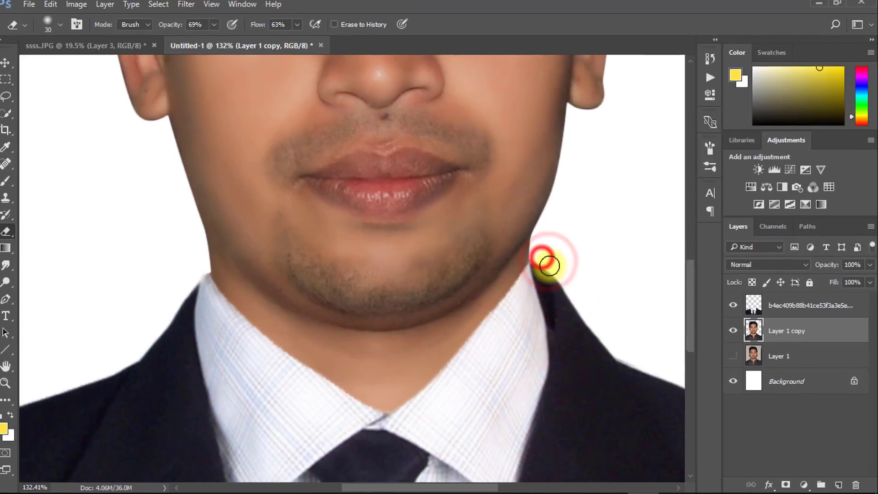
key("alt+ctrl+shift+e")
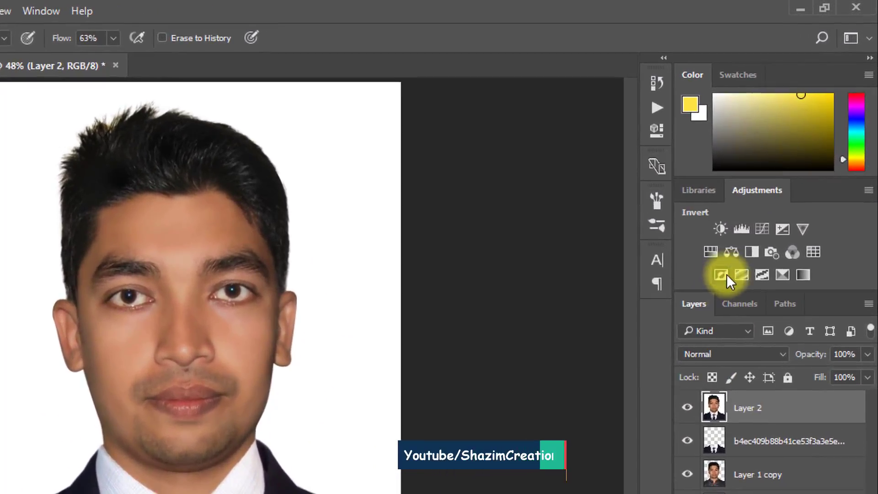
Step: Add a Curves 1 adjustment over Layer 2 and stamp visible layers into merged Layer 3
left_click(740, 228)
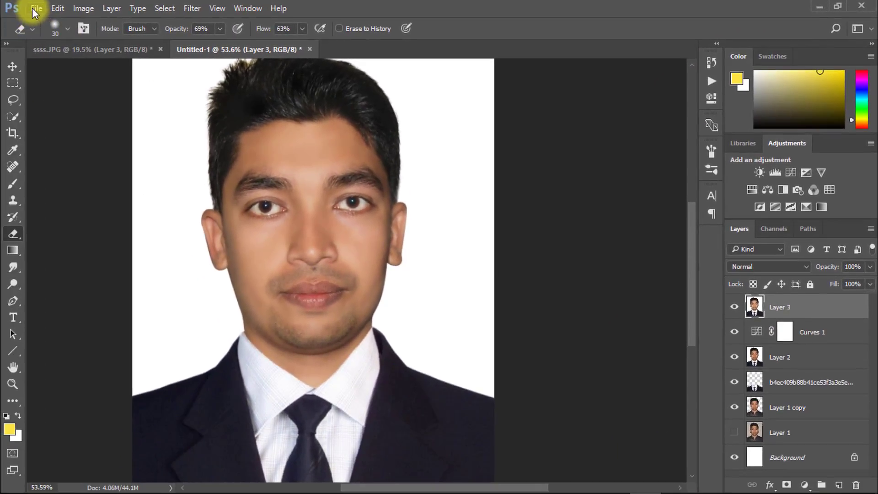
left_click(35, 8)
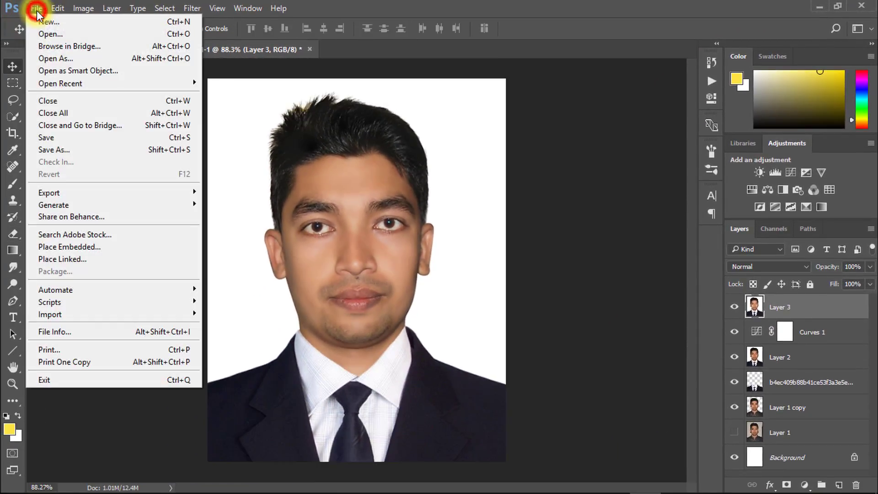
Step: Create a blank International Paper A4 document at 300 ppi, then select the whole portrait with Move
left_click(49, 21)
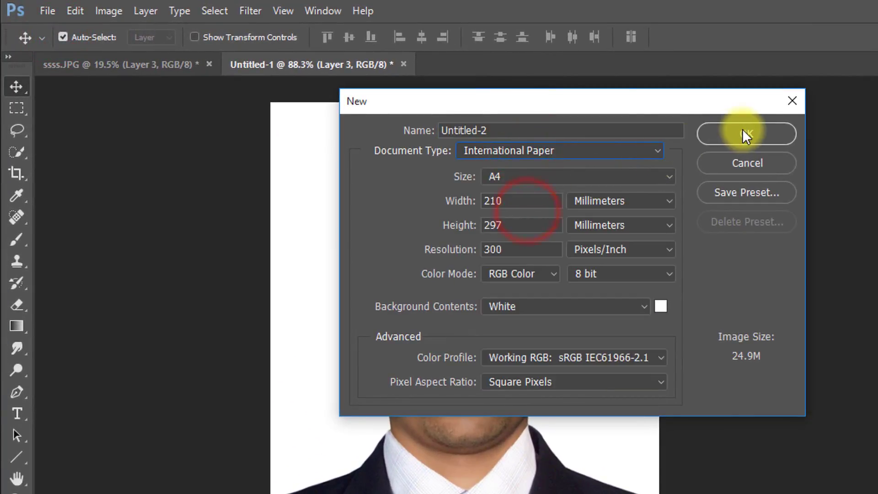
mouse_move(746, 134)
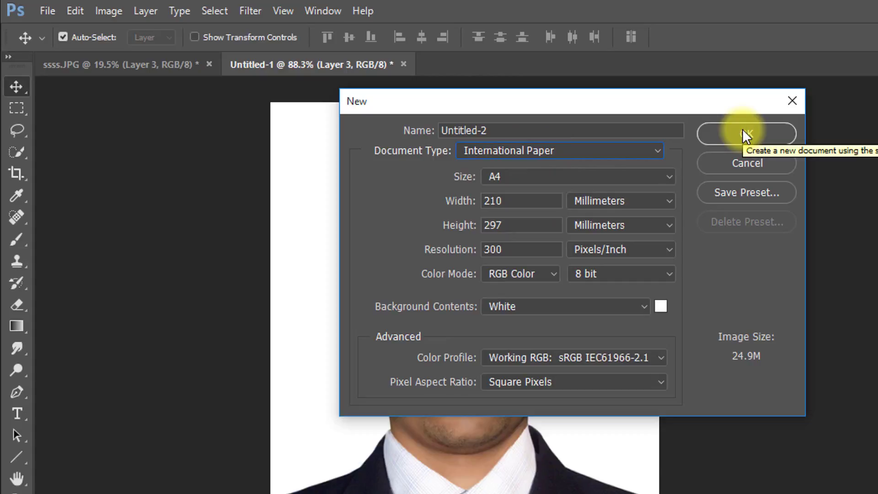
left_click(746, 134)
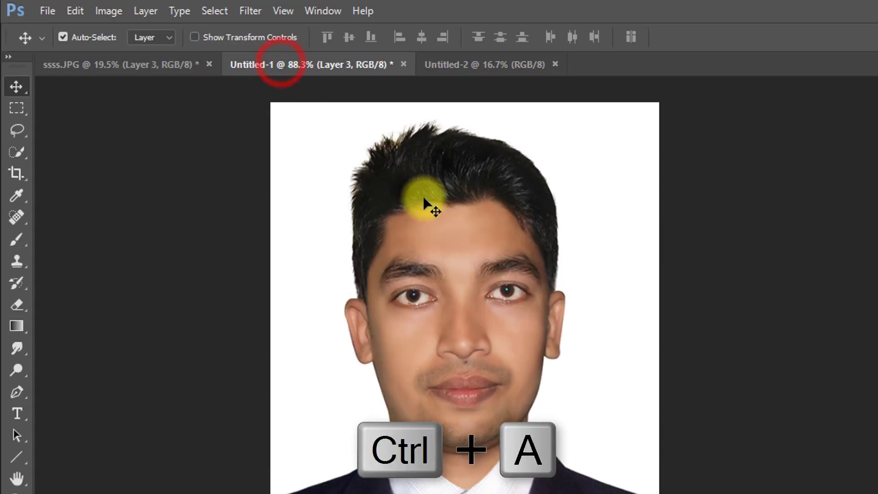
key("ctrl+a")
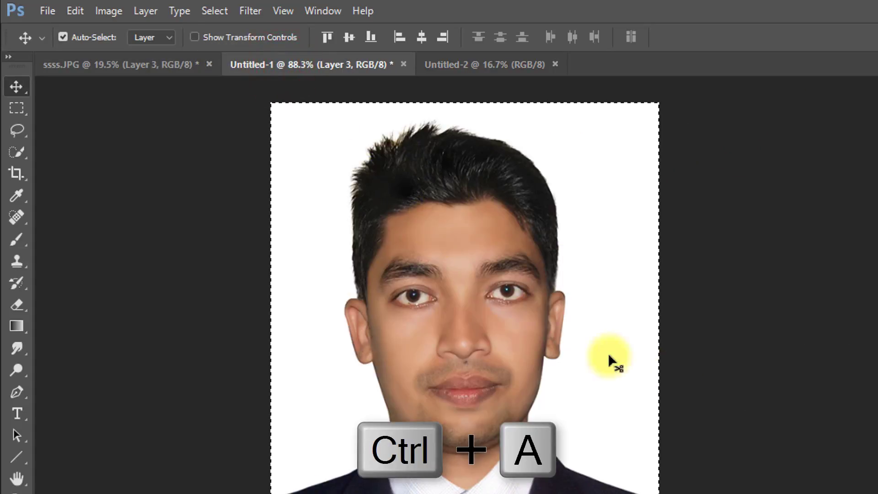
mouse_move(465, 219)
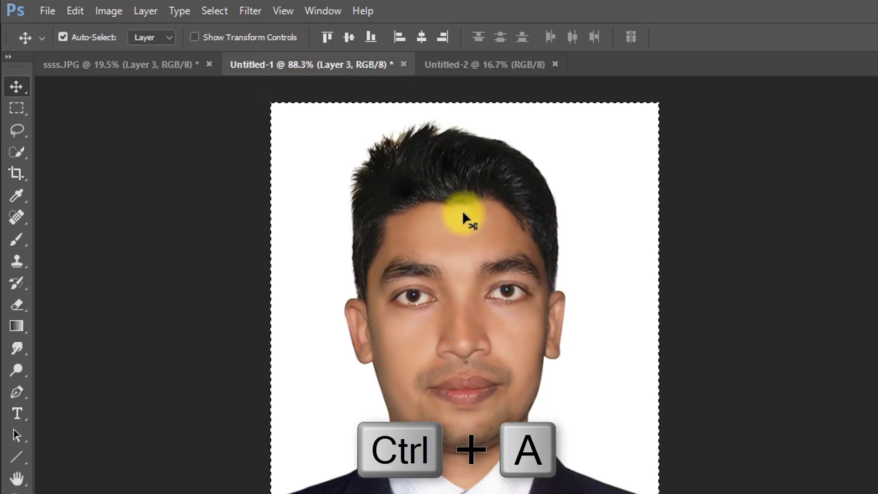
key("v")
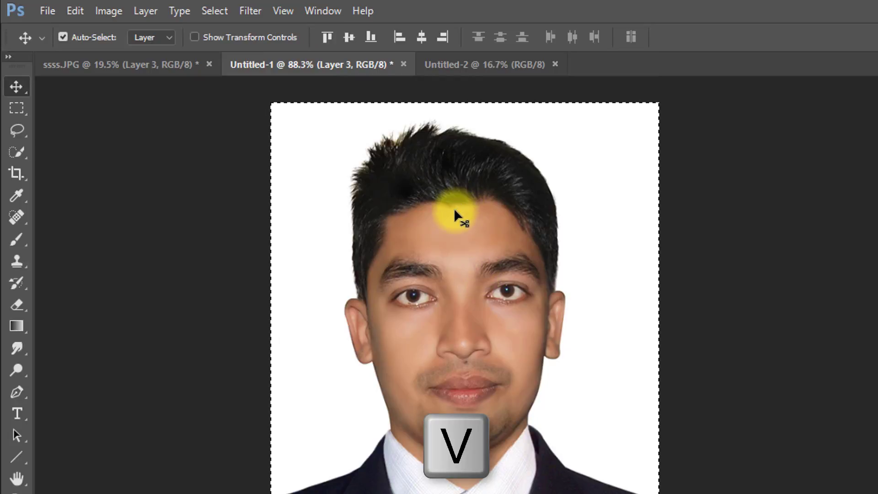
Step: Drag four portrait copies across the A4 top, merge them into one layer, and copy the row downward
left_click(465, 64)
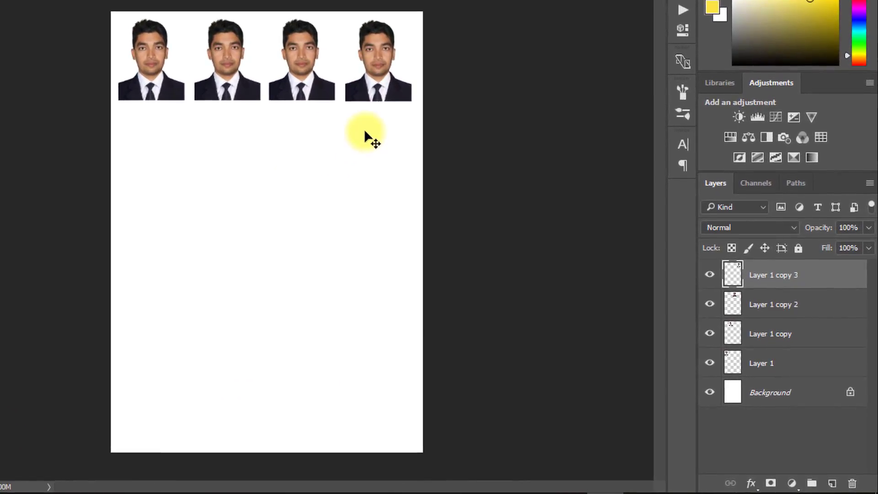
left_click(762, 363)
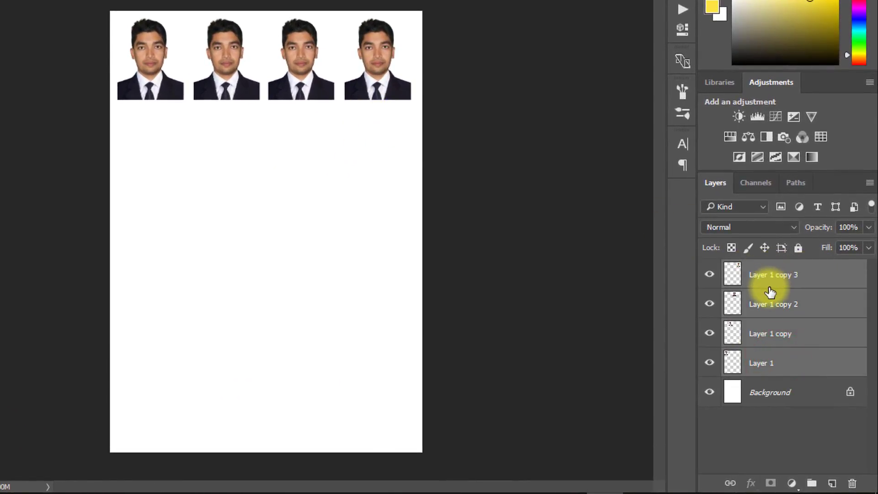
key("ctrl+e")
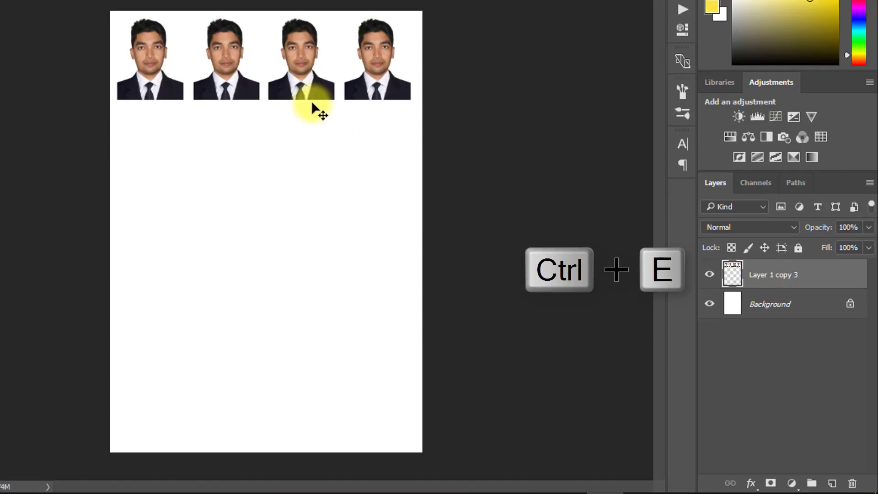
key("alt+ctrl")
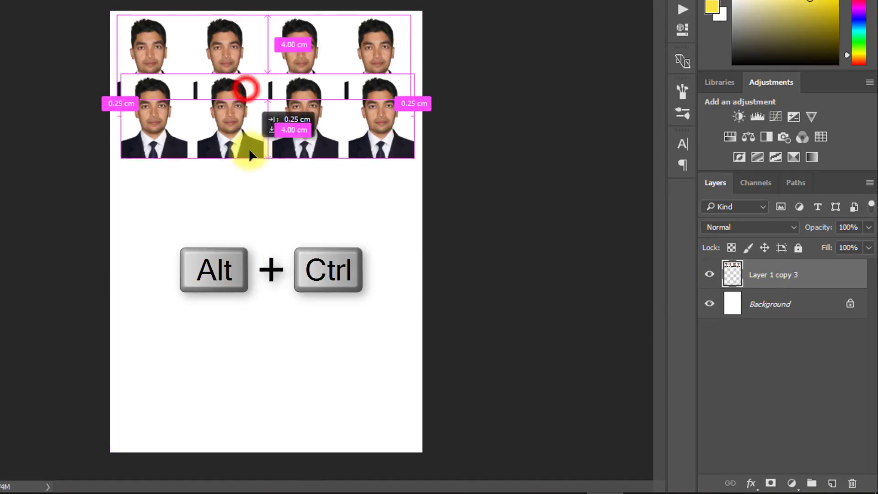